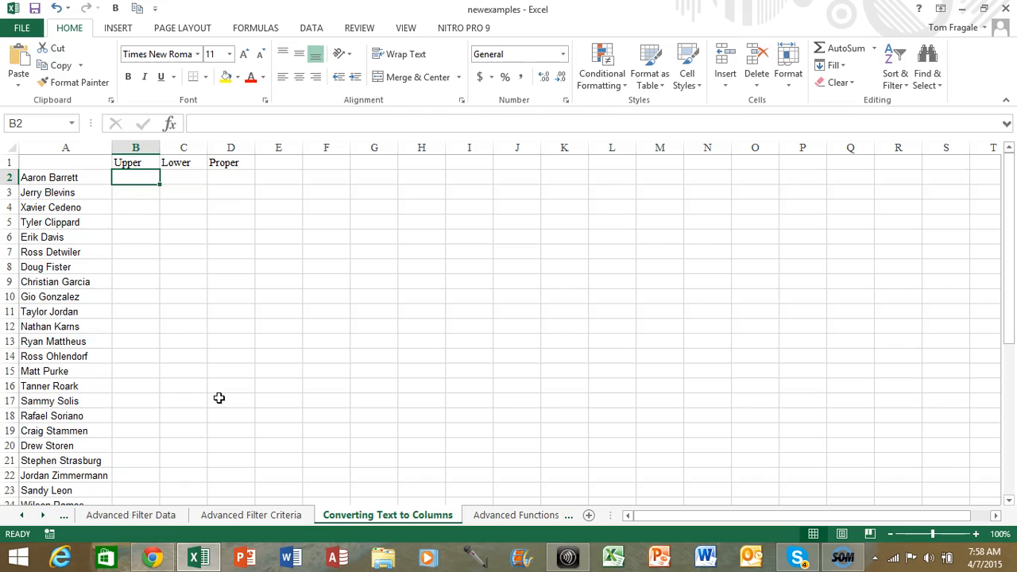
mouse_move(112, 275)
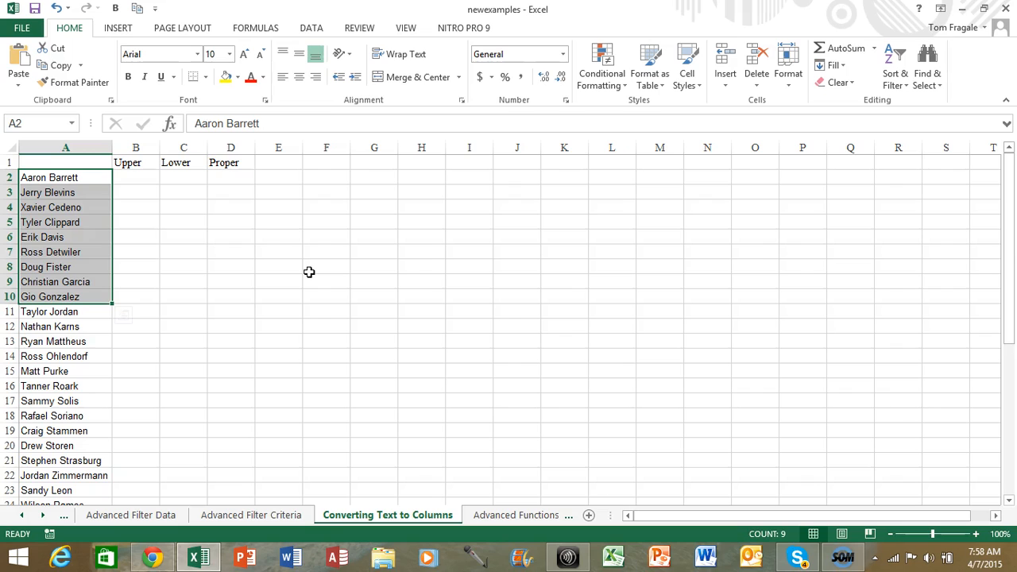
mouse_move(309, 236)
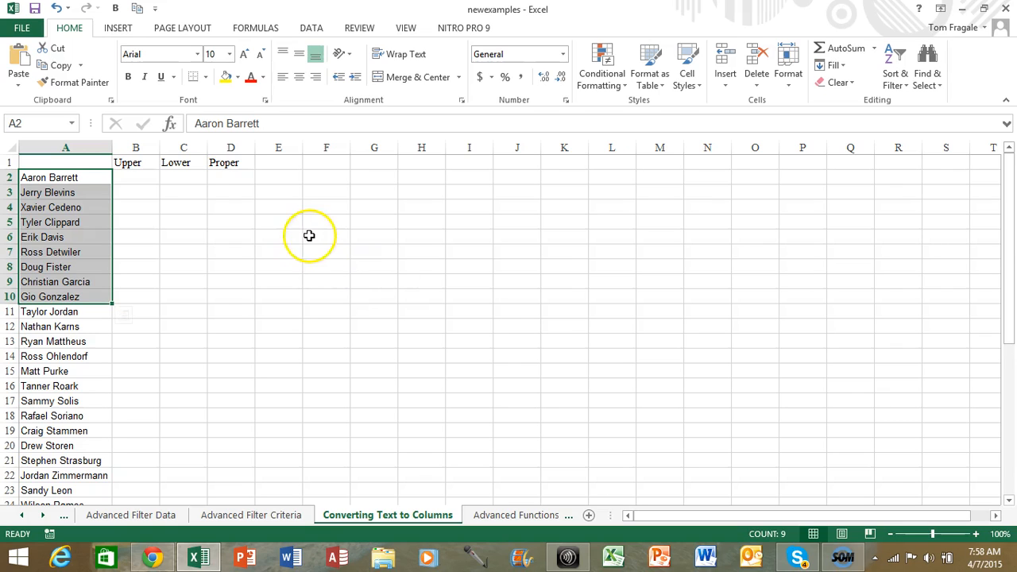
- Enter =UPPER(A2) in cell B2 to show the first name in capitals
click(135, 177)
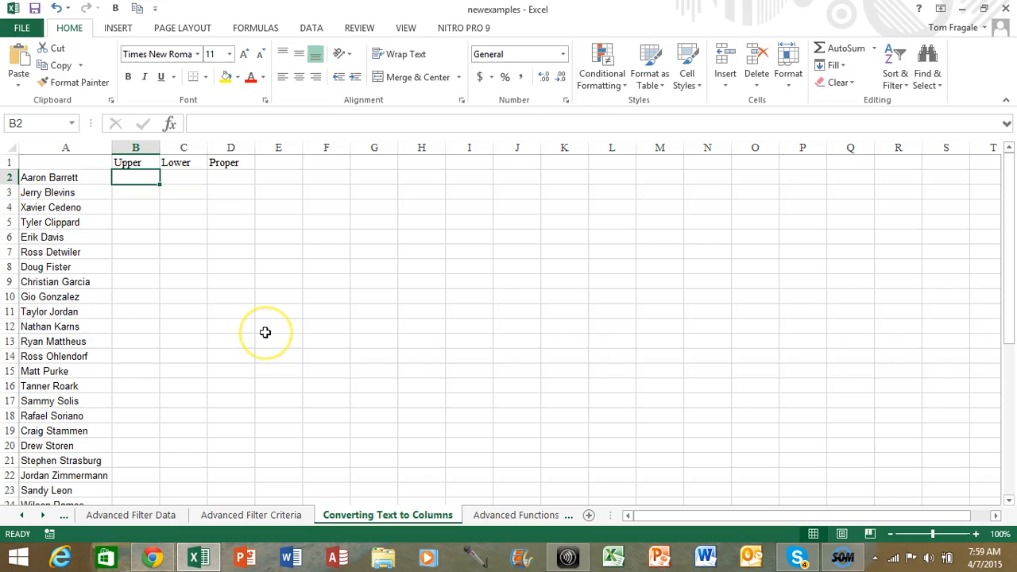
mouse_move(266, 332)
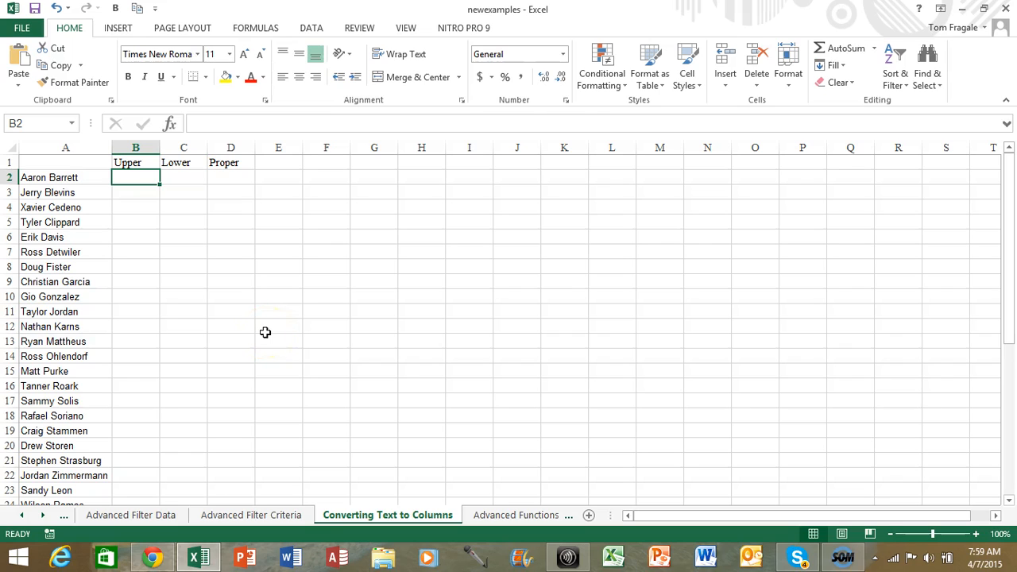
text(=uoo)
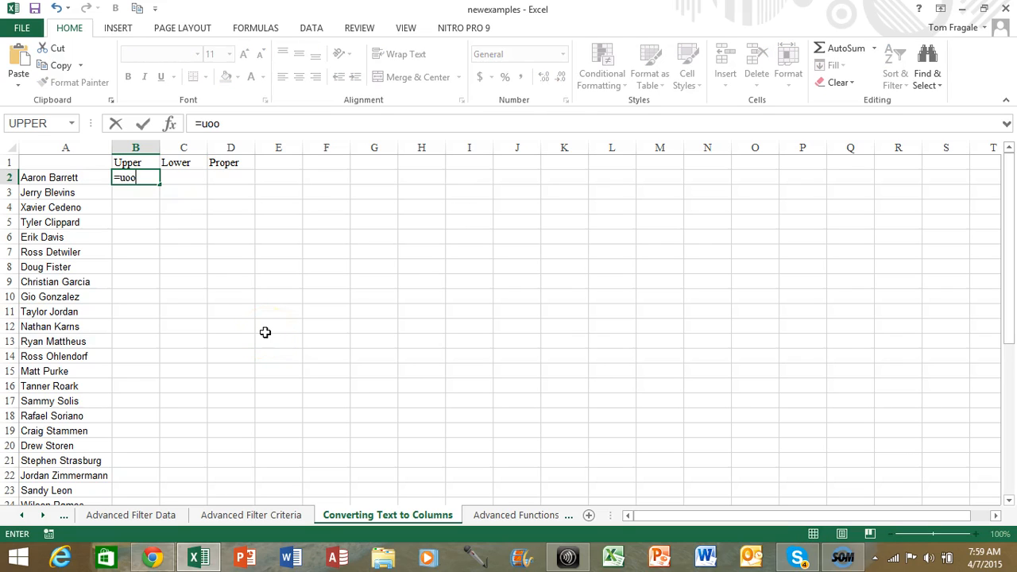
text(upp)
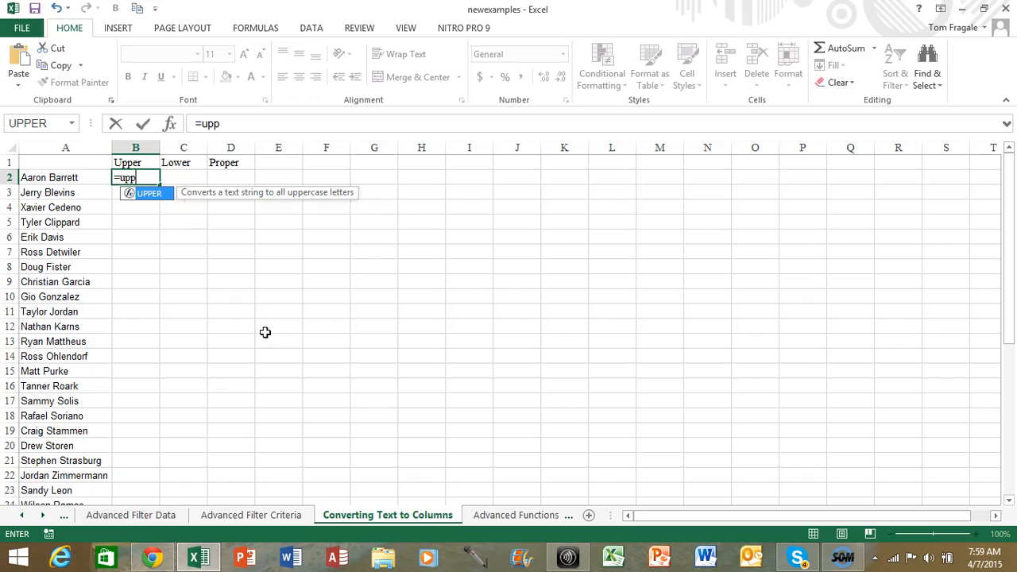
text(er)
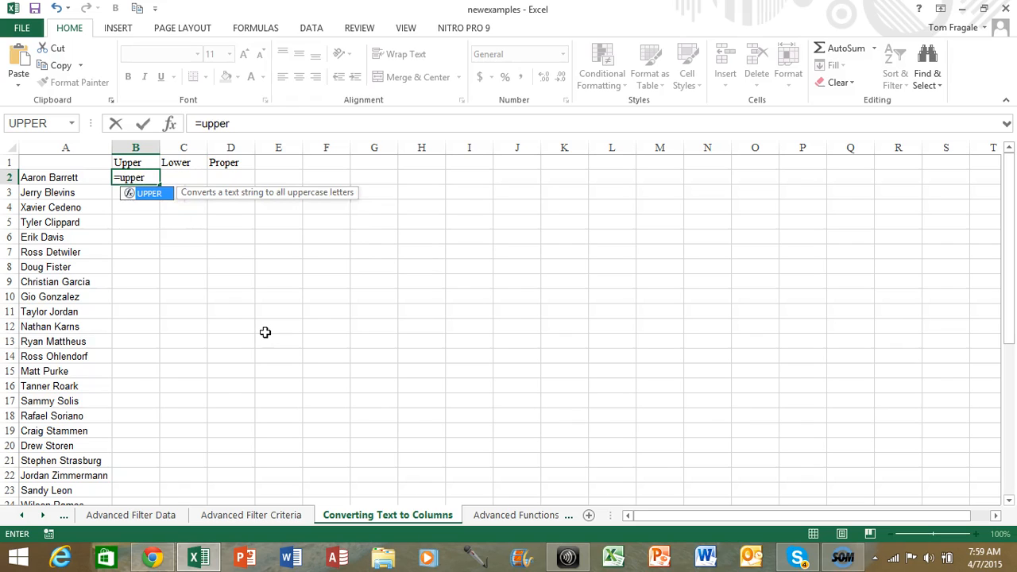
text(()
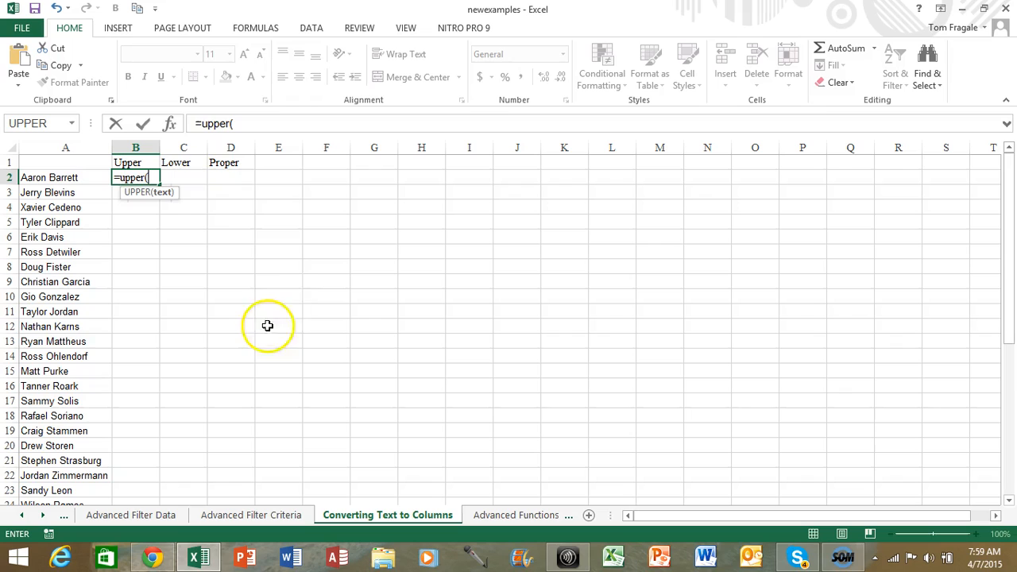
mouse_move(170, 123)
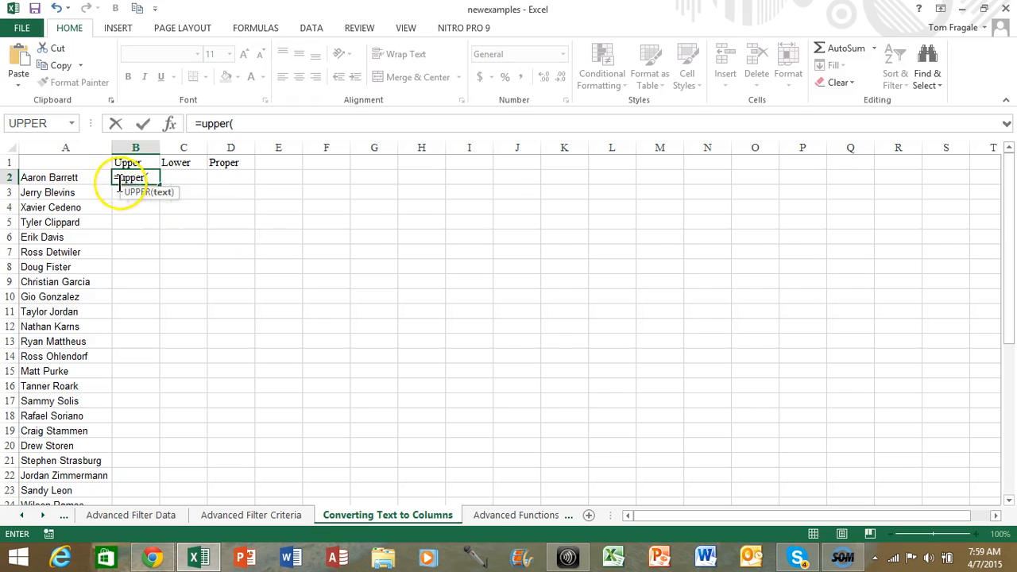
text(()
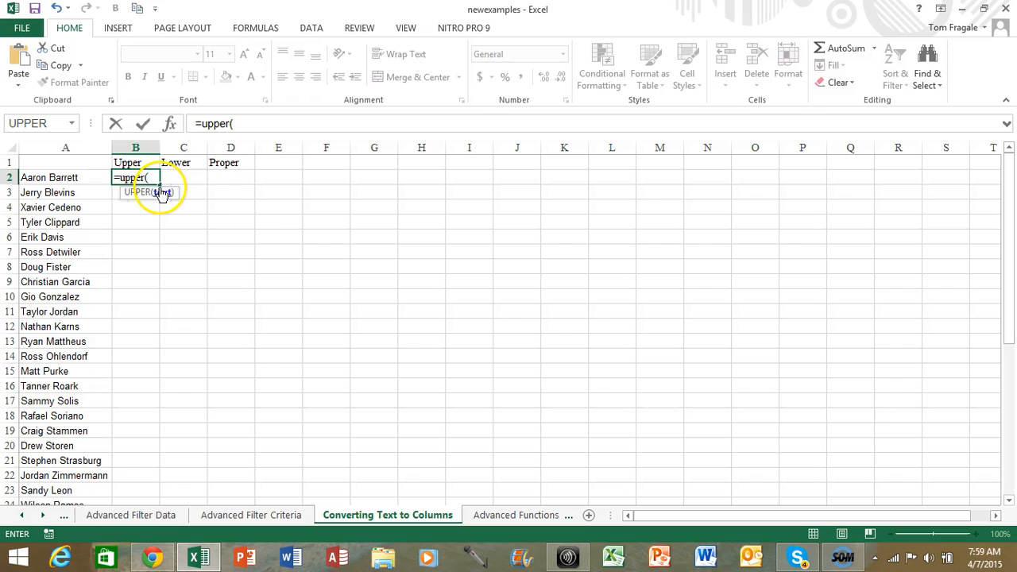
mouse_move(59, 177)
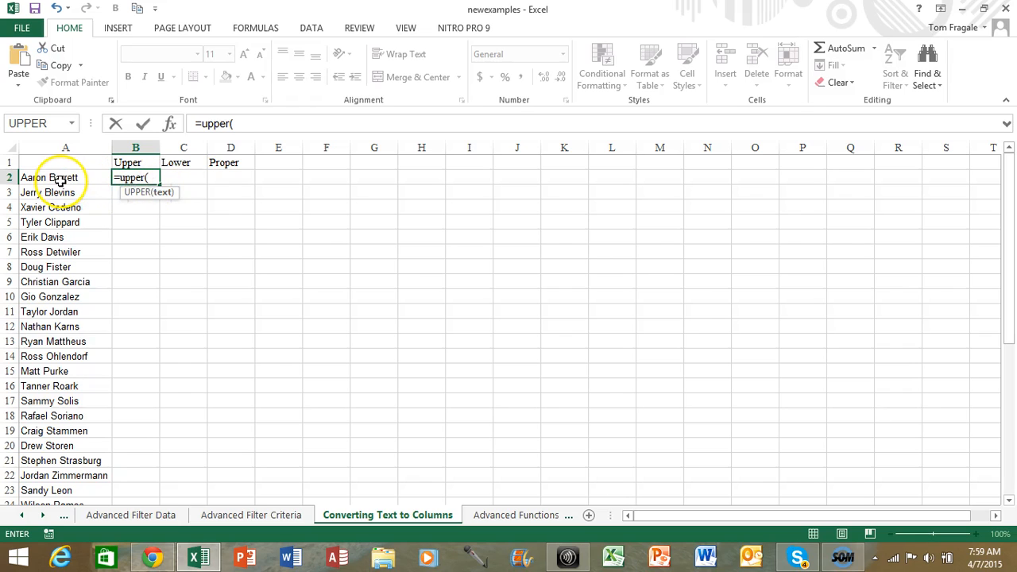
click(65, 177)
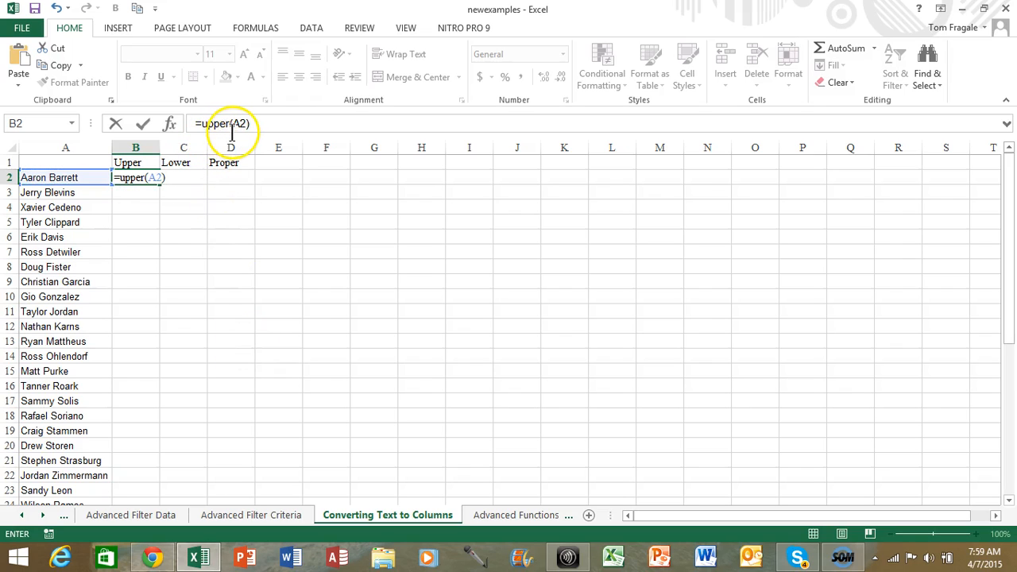
mouse_move(277, 289)
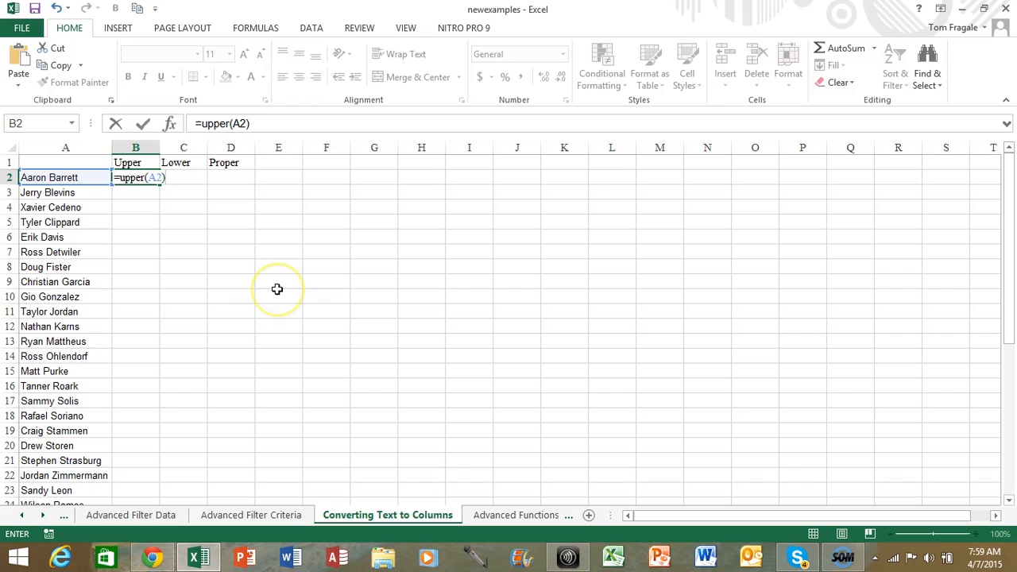
mouse_move(277, 289)
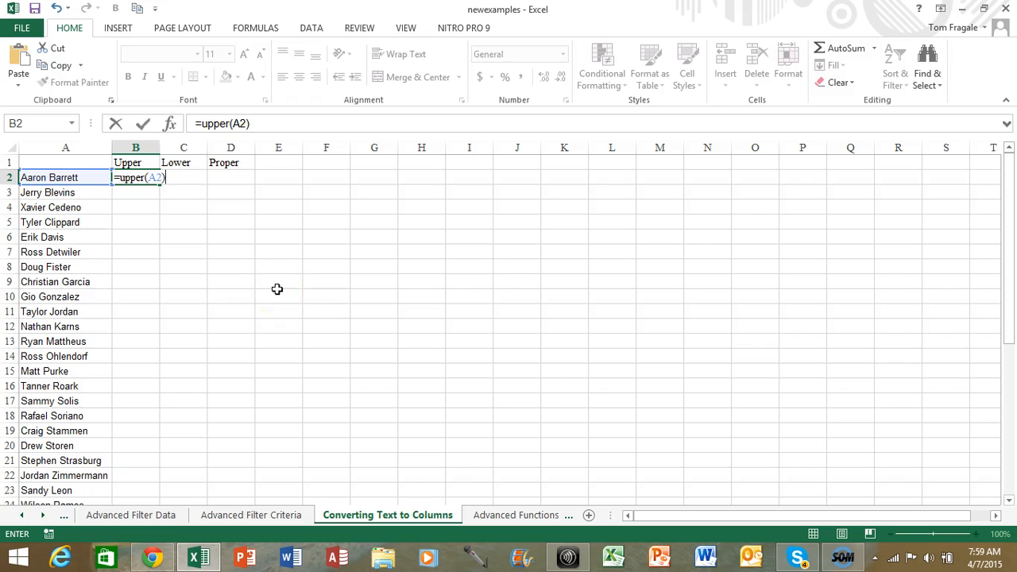
key(Return)
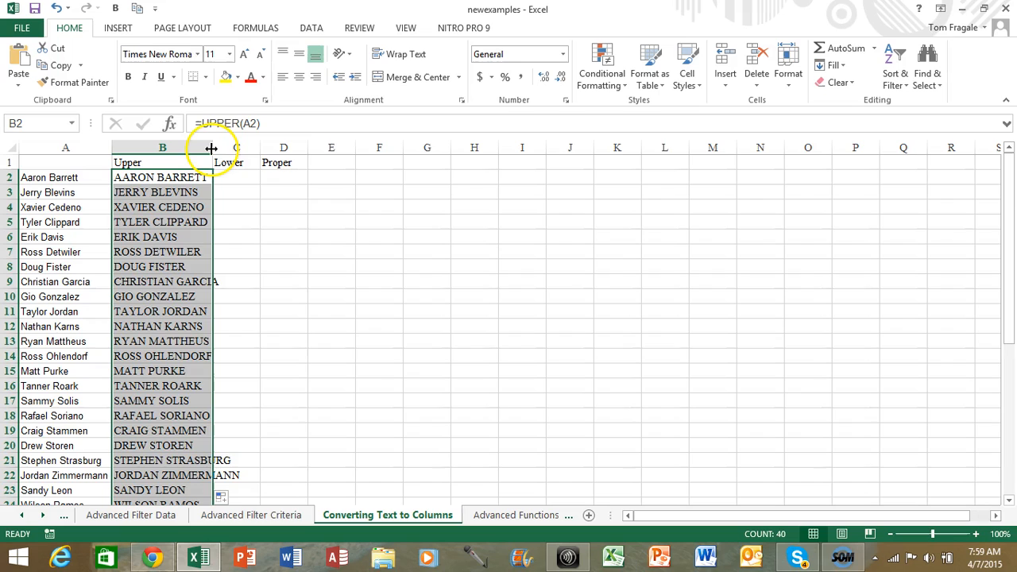
- Widen column B so the uppercase names display in full
drag(212, 147, 268, 147)
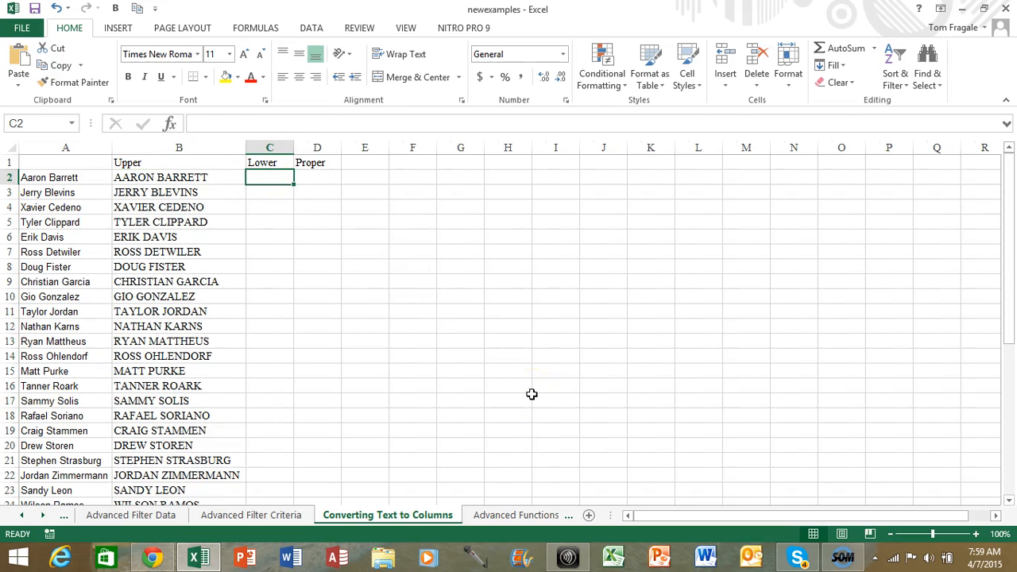
- Enter the =LOWER formula in C2 to show the names in lowercase
text(=)
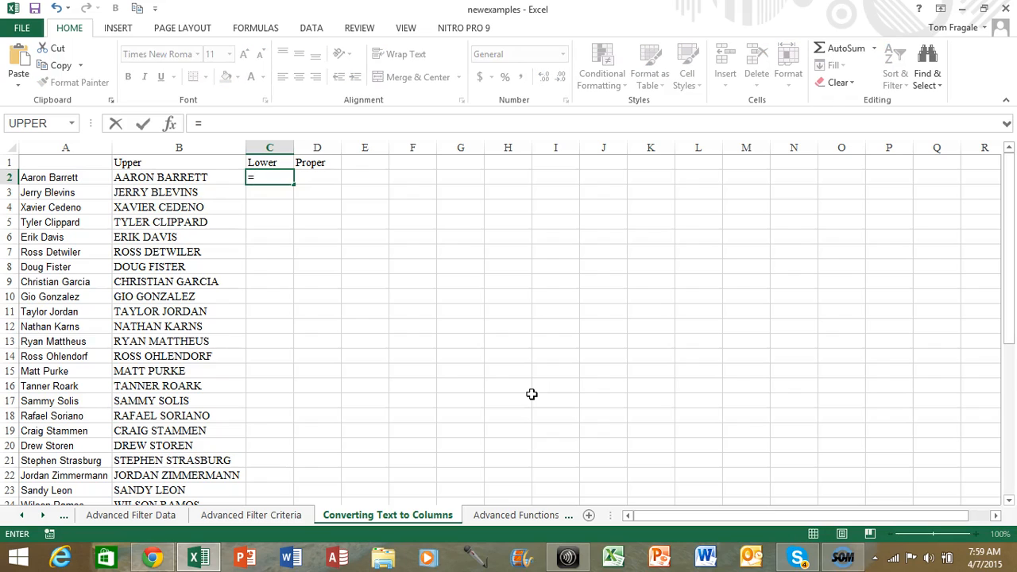
text(lower)
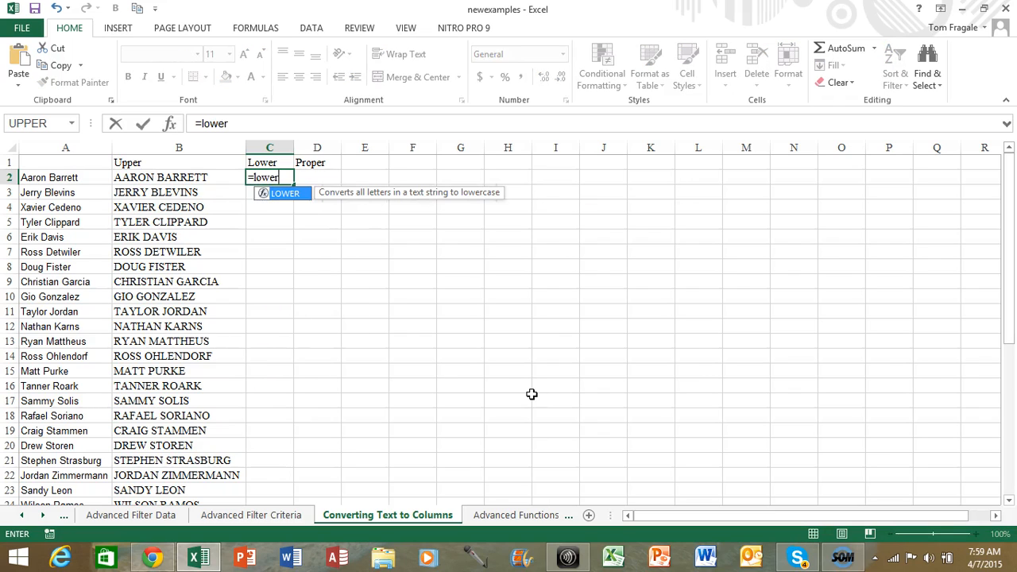
text(()
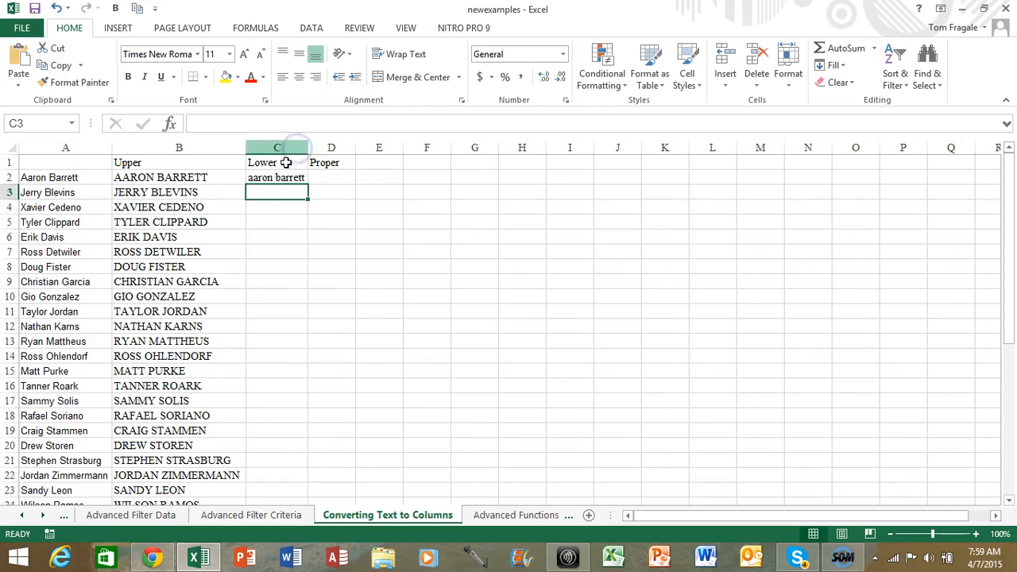
click(276, 177)
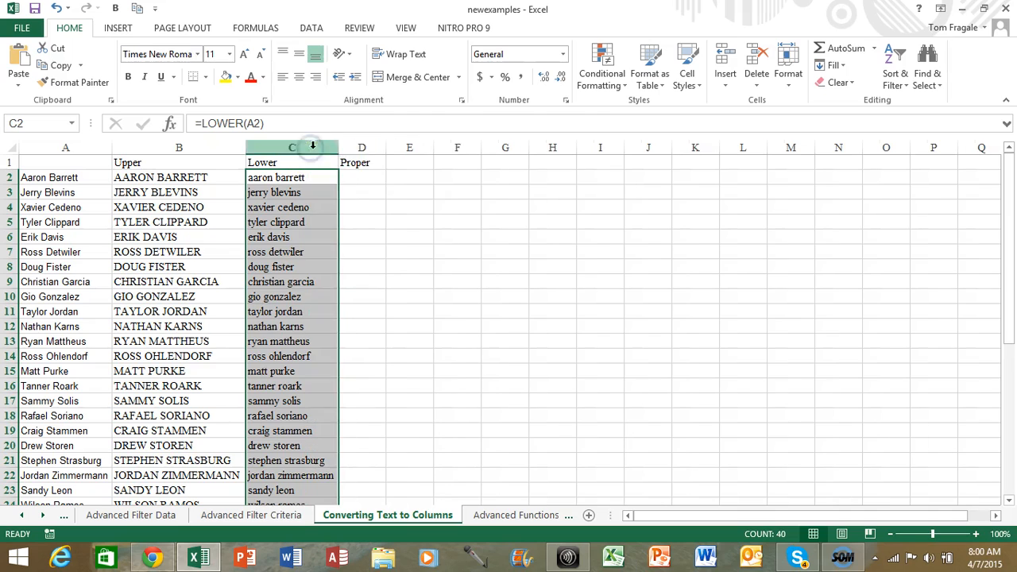
click(361, 177)
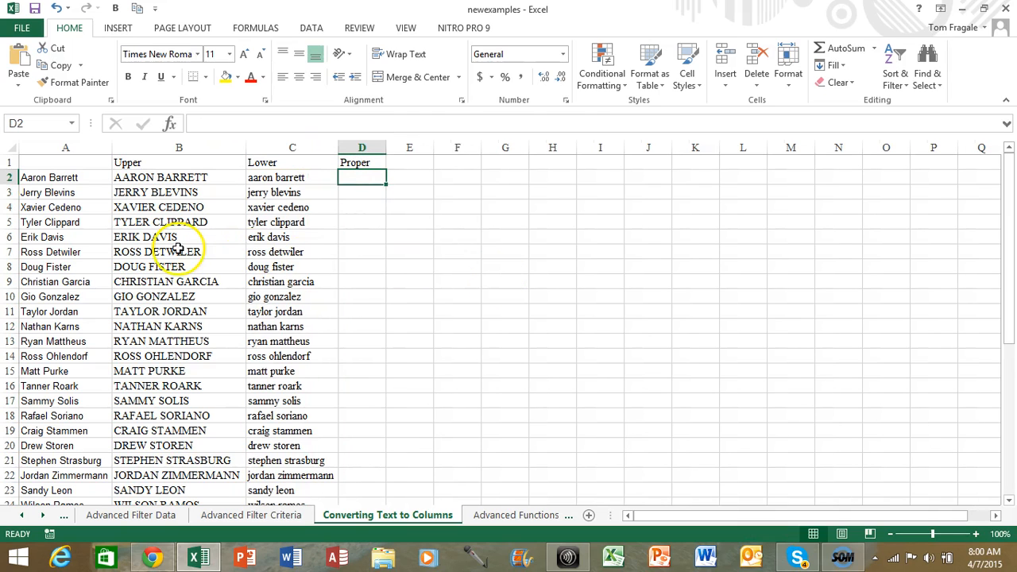
mouse_move(556, 326)
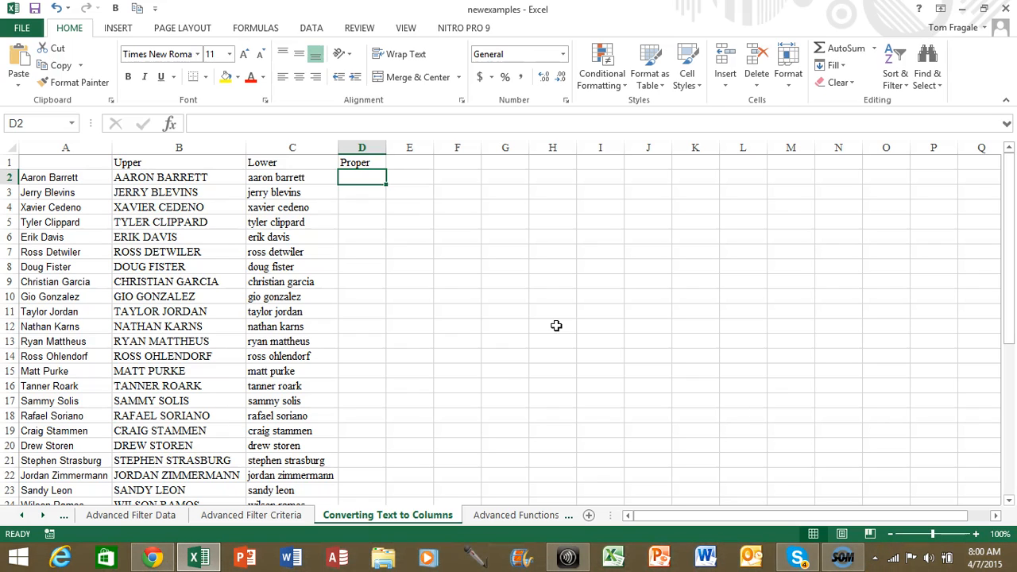
- Enter =PROPER(A2) in D2 and widen column D to fit the names
text(=proper()
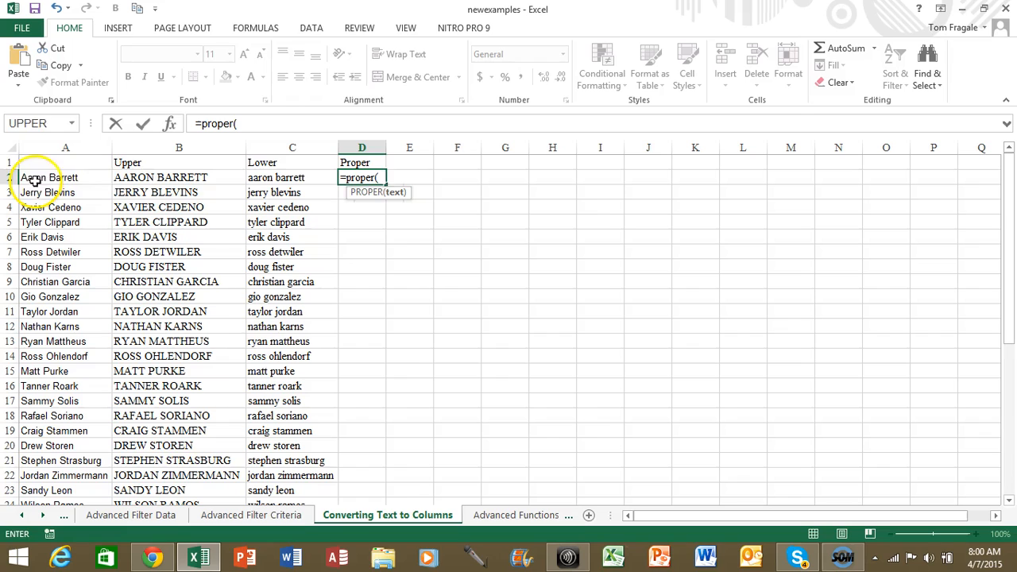
click(50, 178)
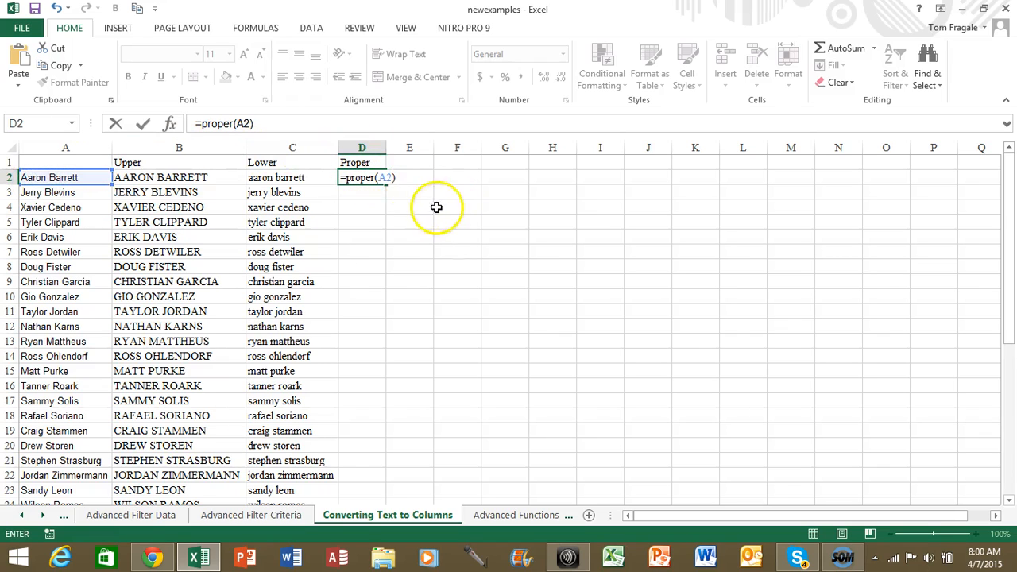
mouse_move(423, 186)
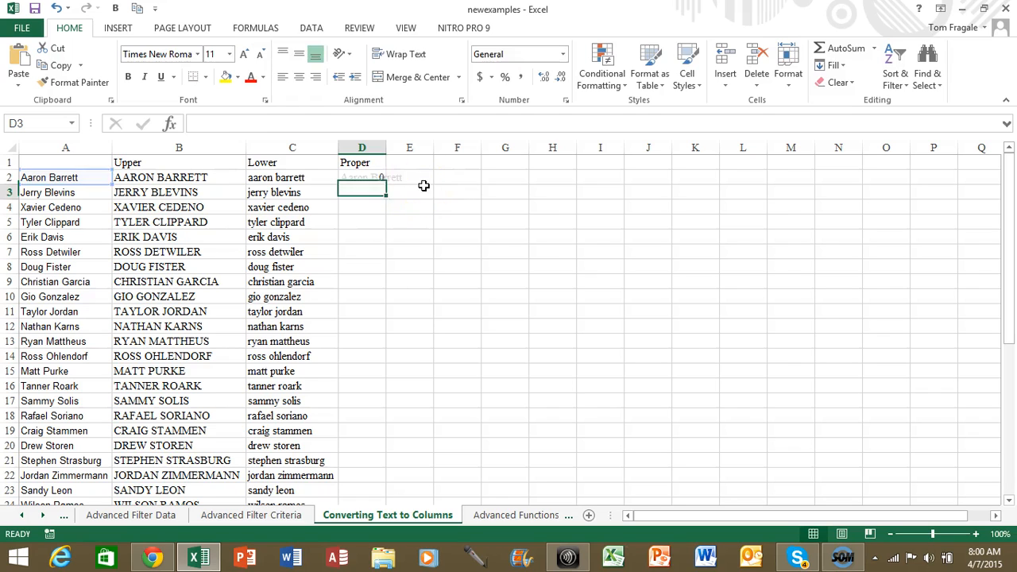
click(362, 177)
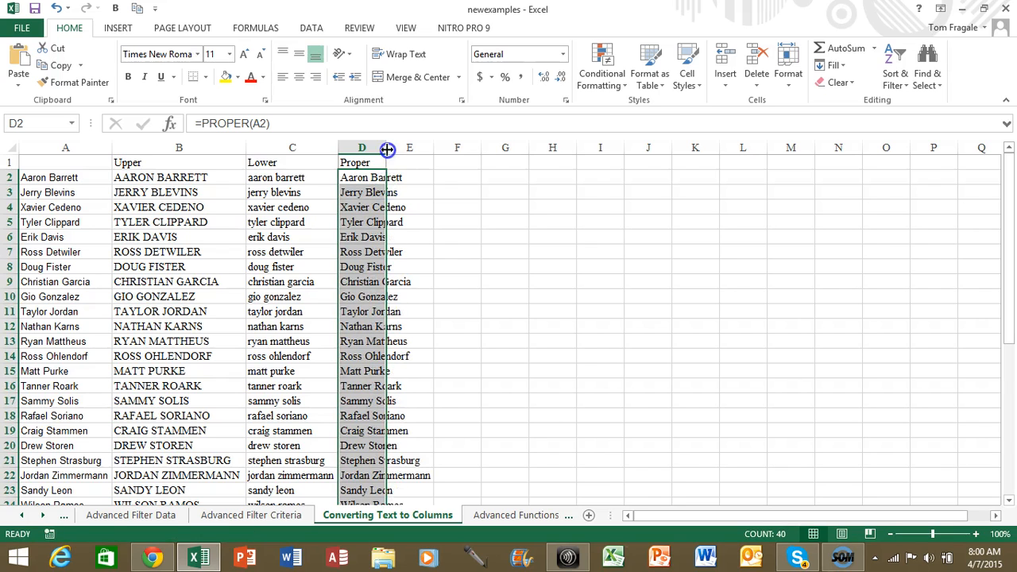
drag(386, 148, 435, 148)
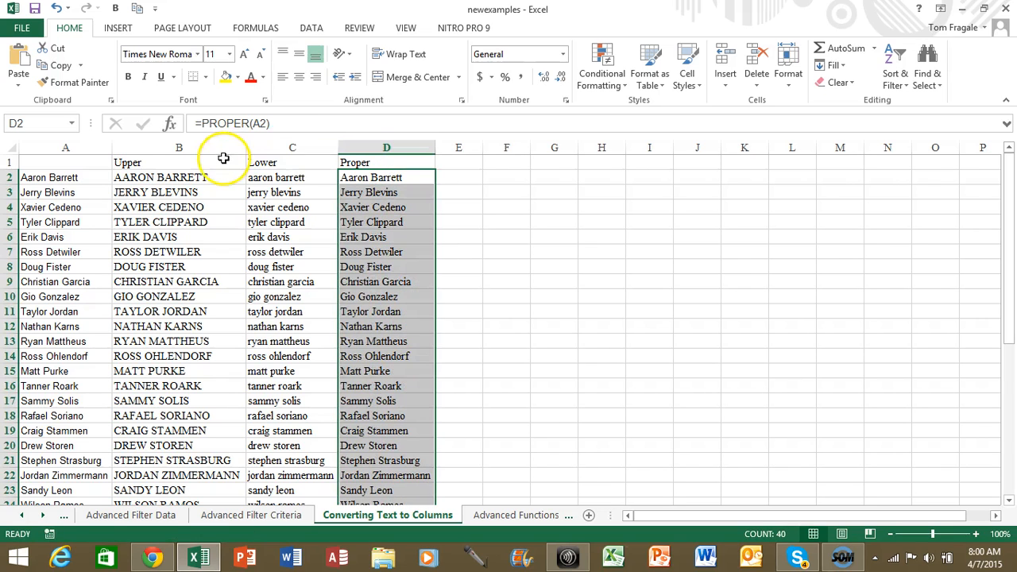
click(178, 177)
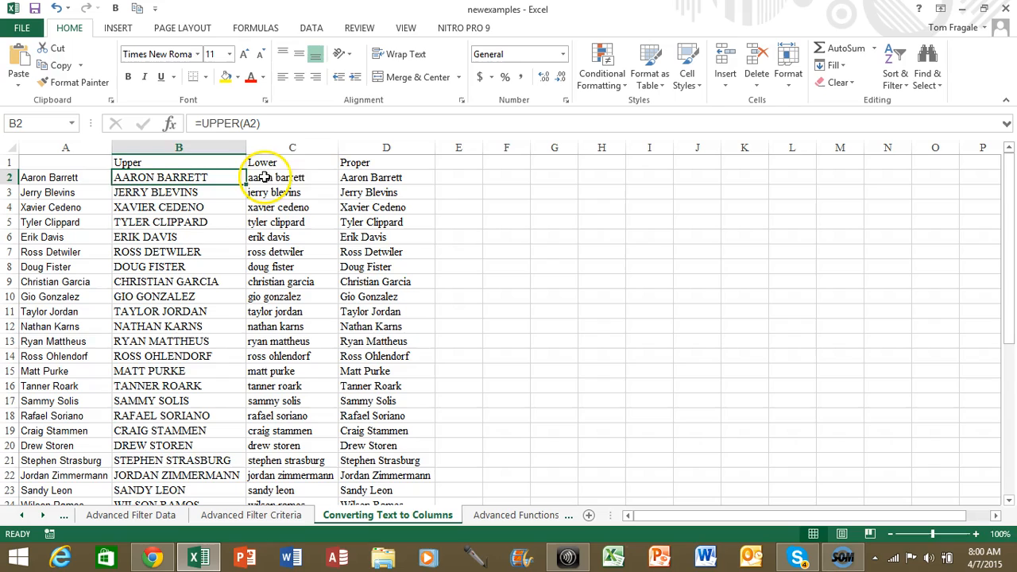
click(291, 177)
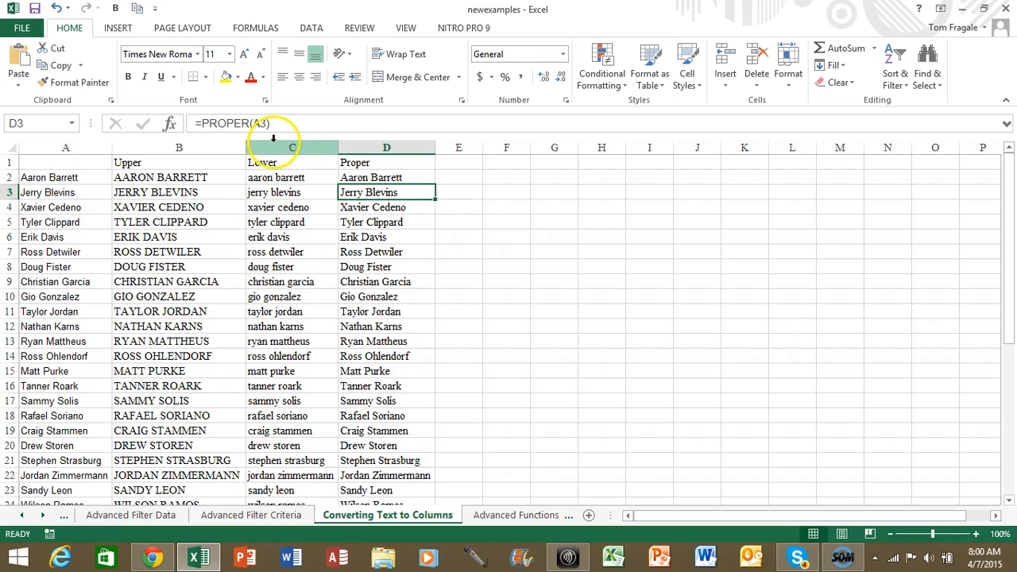
mouse_move(171, 123)
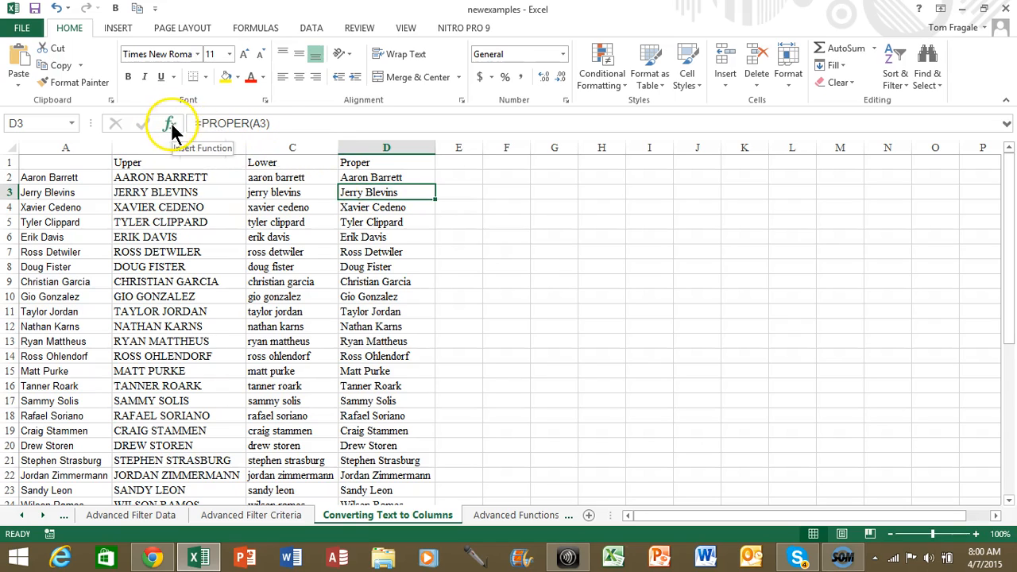
click(554, 221)
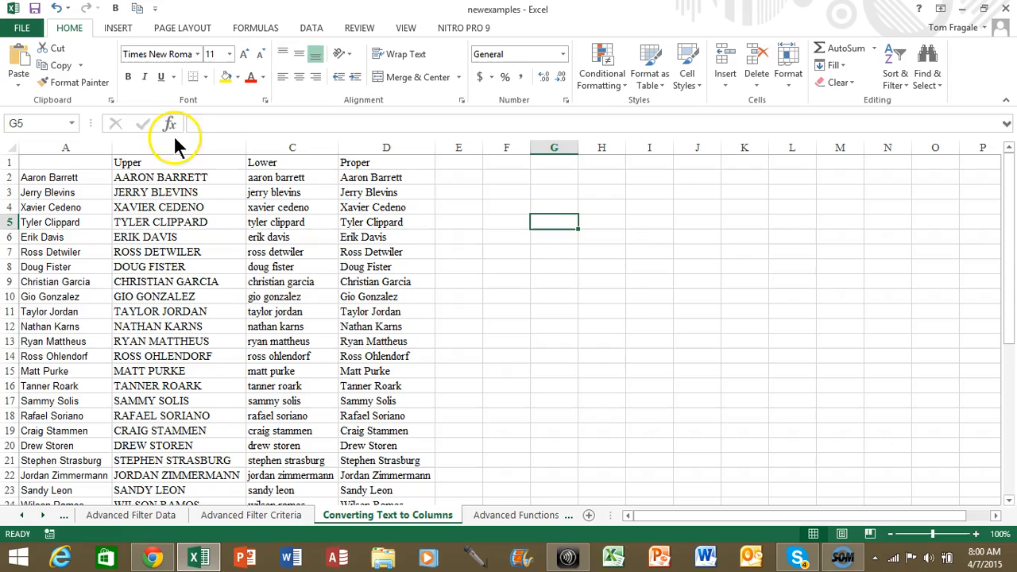
click(169, 123)
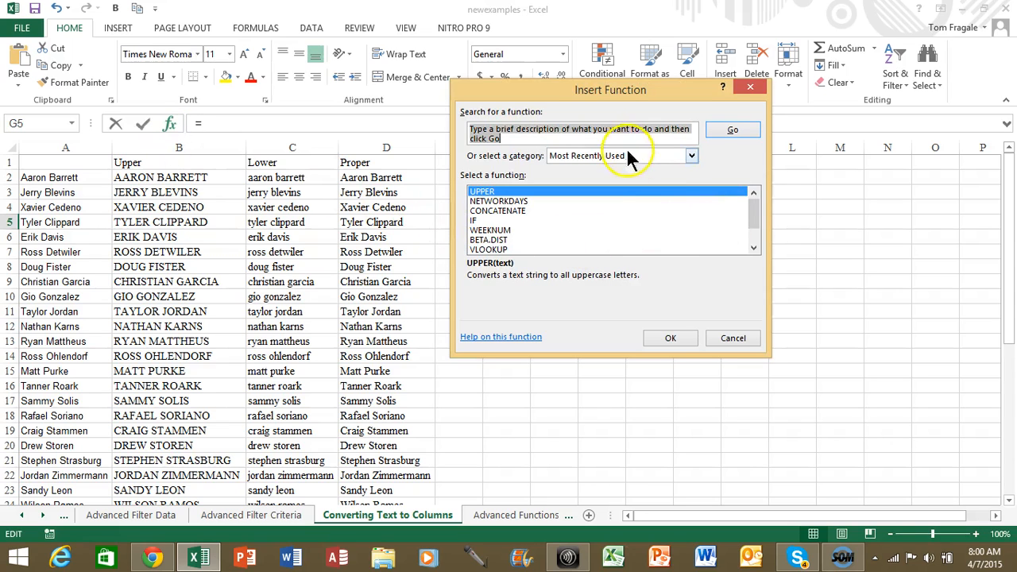
click(690, 155)
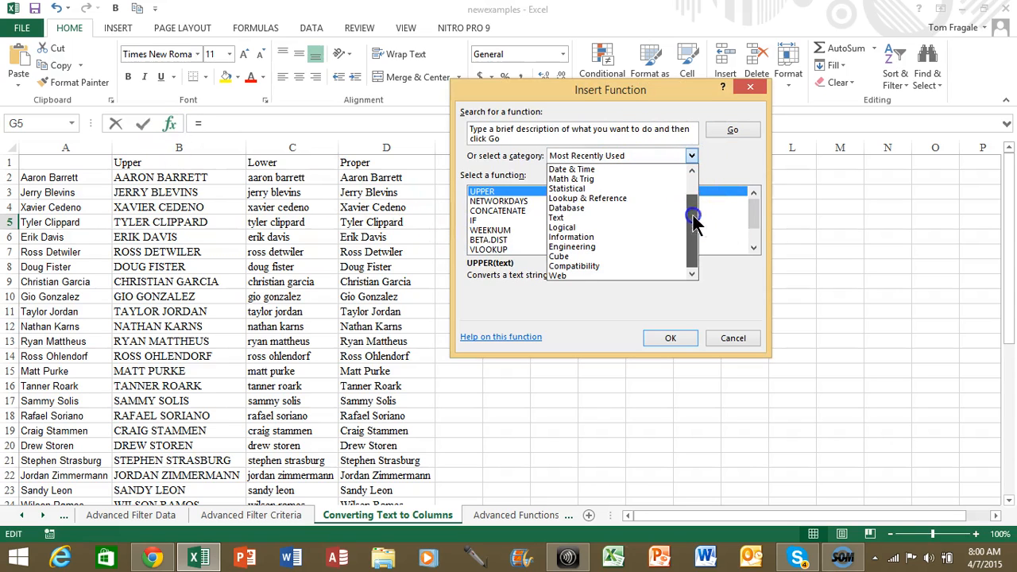
click(555, 216)
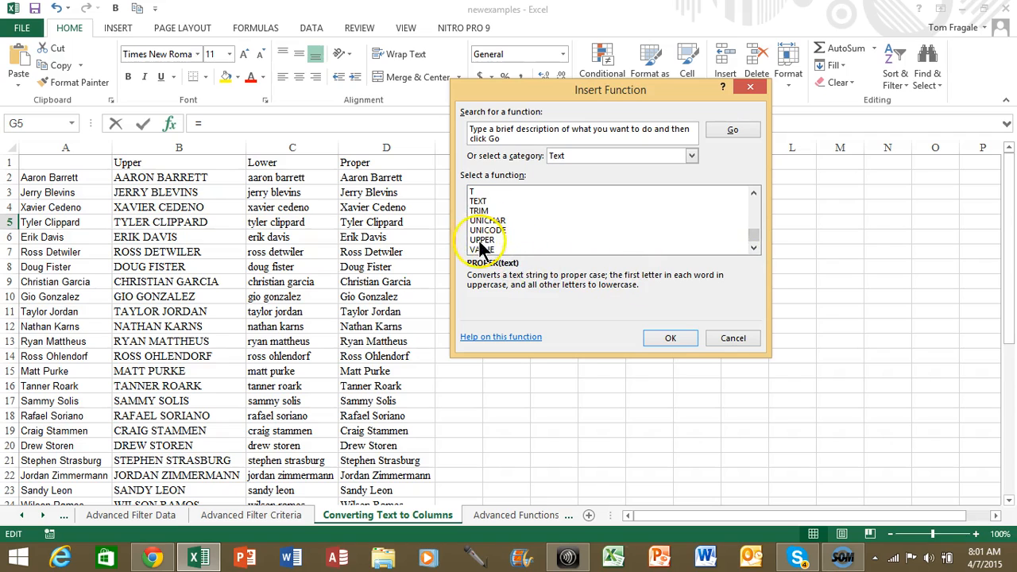
click(732, 337)
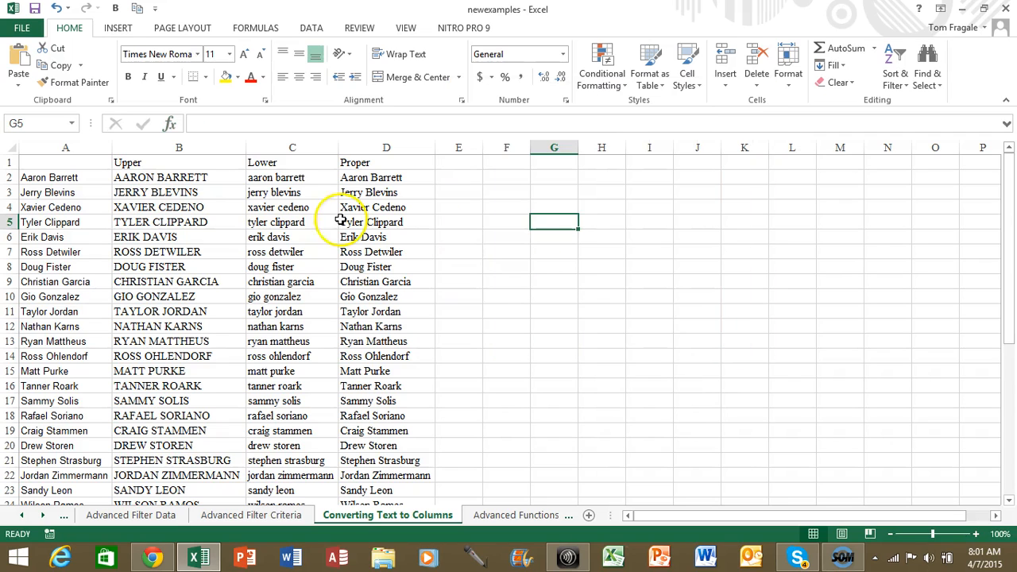
click(178, 177)
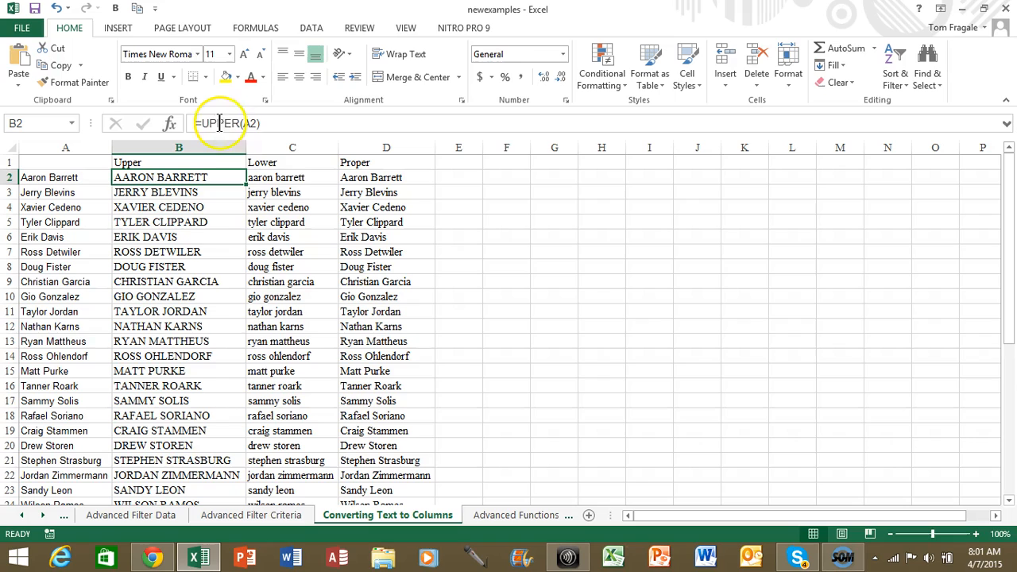
mouse_move(246, 123)
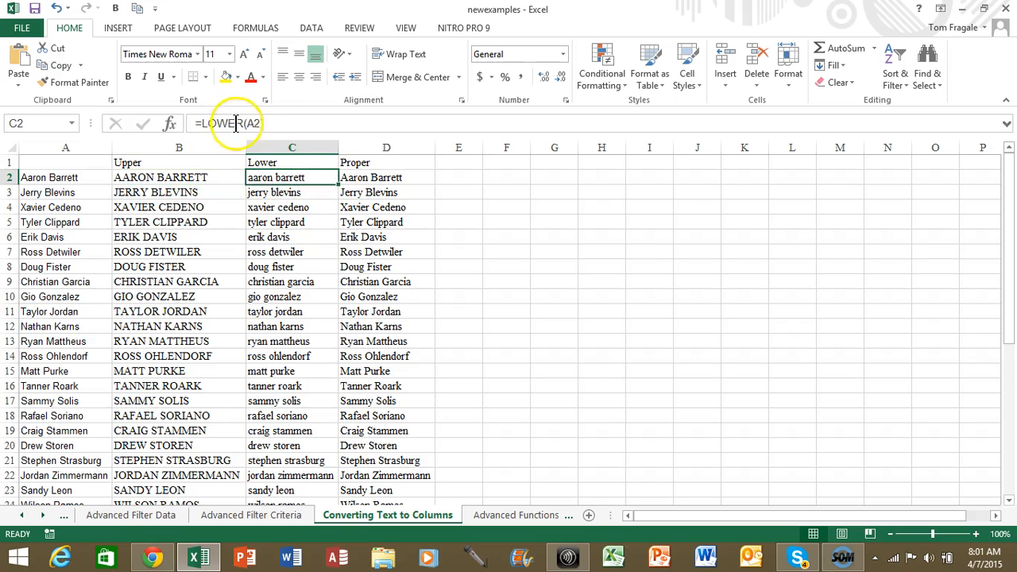
click(387, 177)
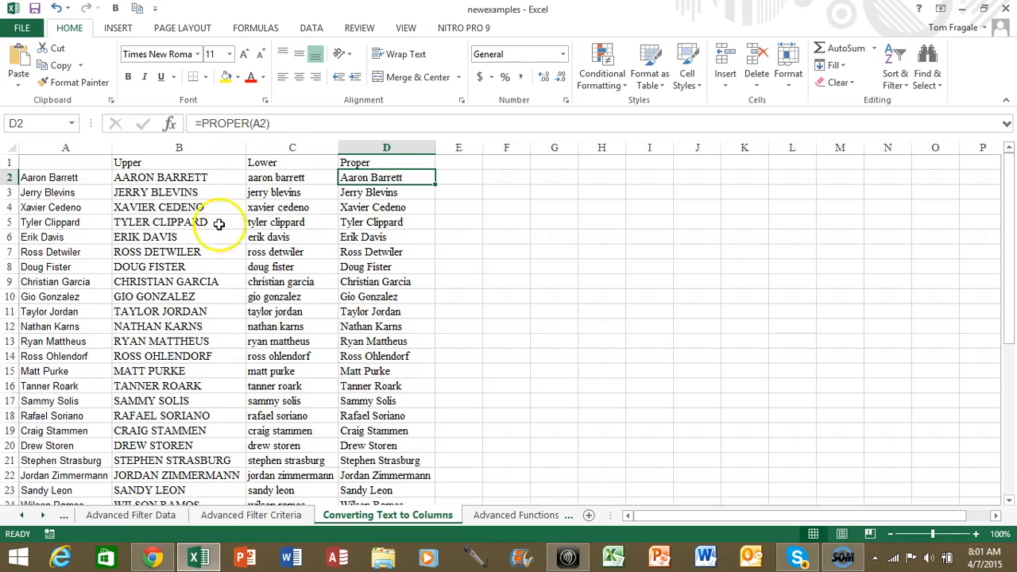
mouse_move(52, 199)
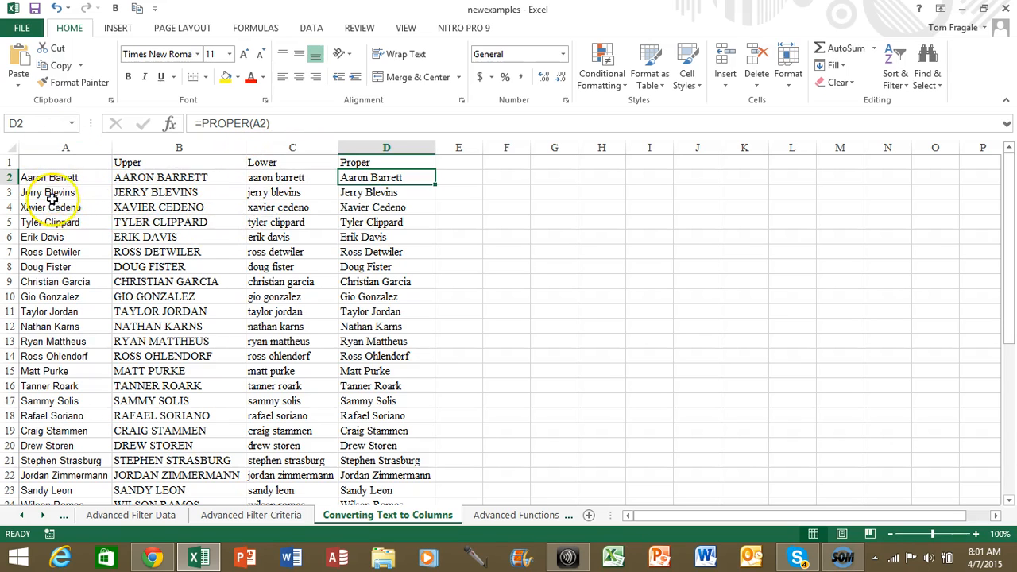
mouse_move(163, 203)
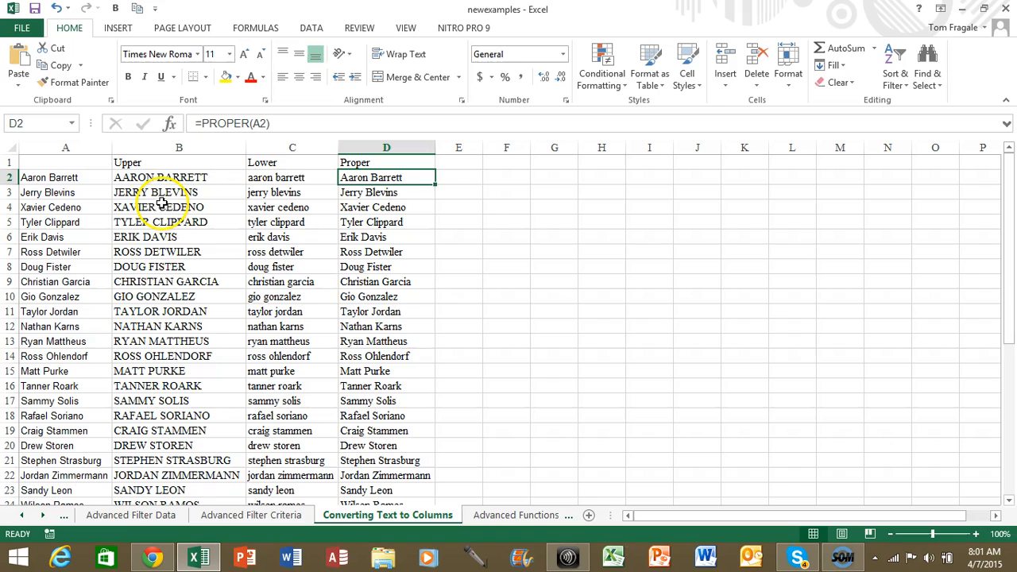
mouse_move(380, 277)
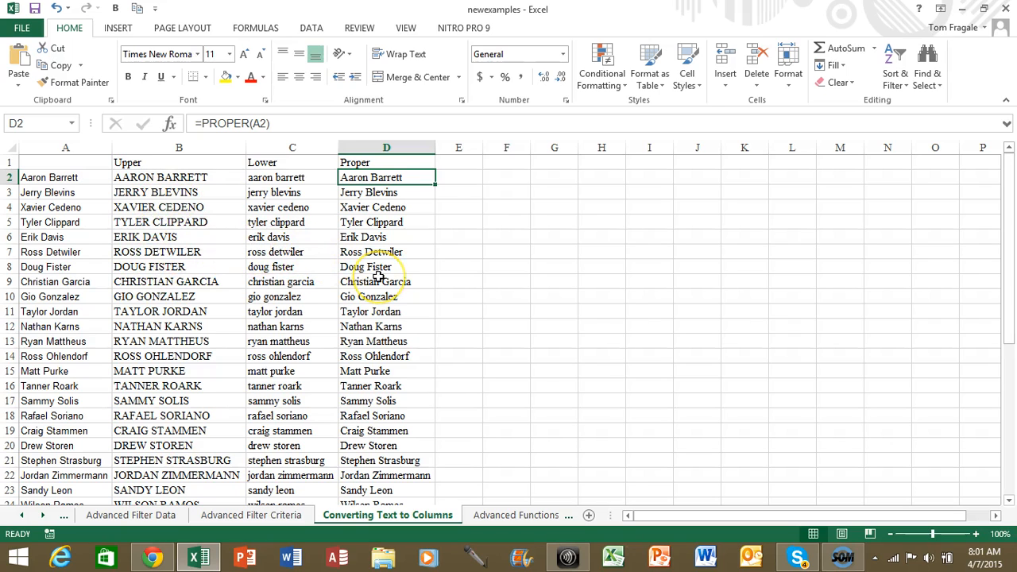
mouse_move(194, 207)
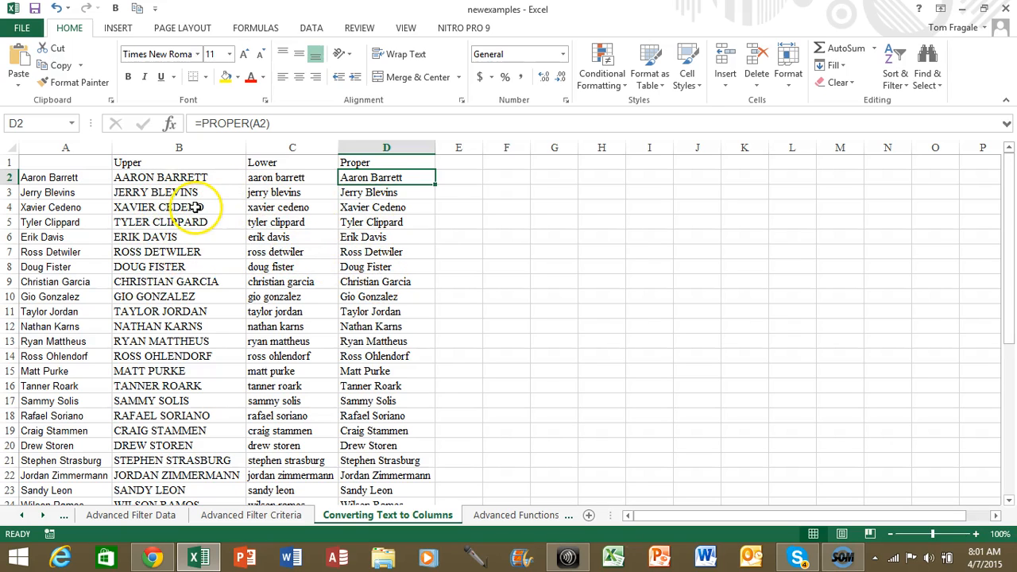
mouse_move(354, 371)
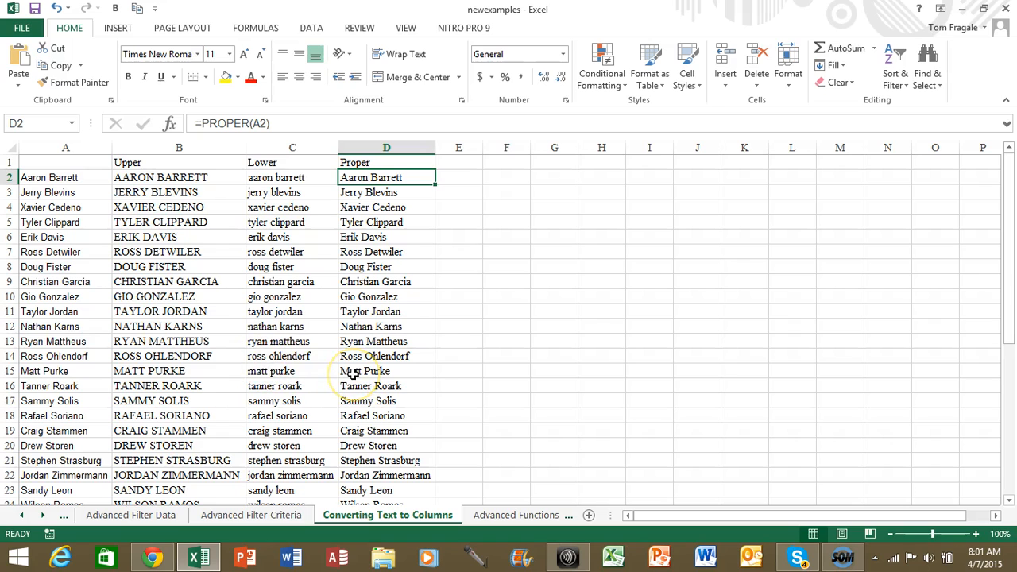
click(178, 177)
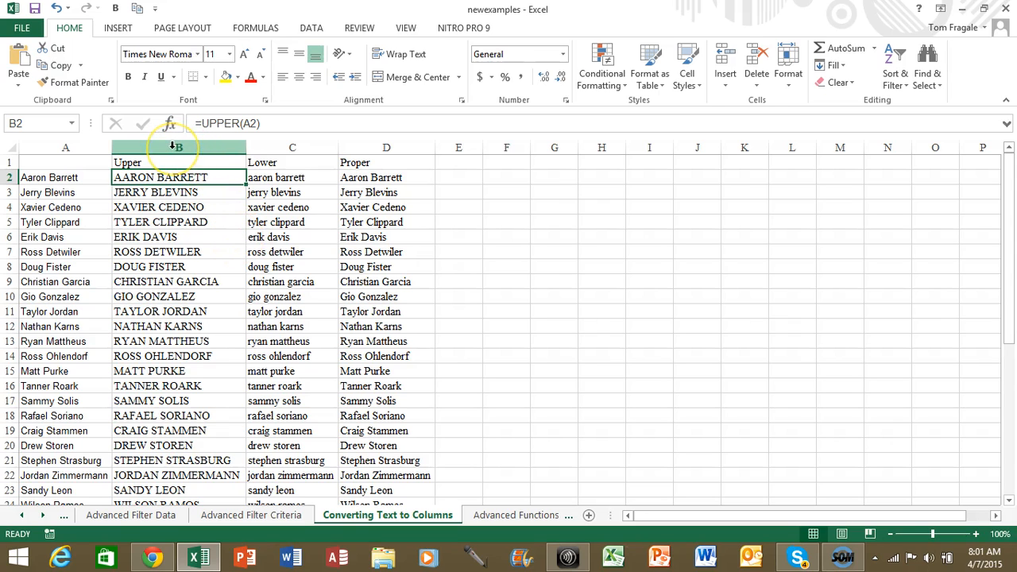
- Paste the uppercase names from column B into column A as values only
right_click(178, 147)
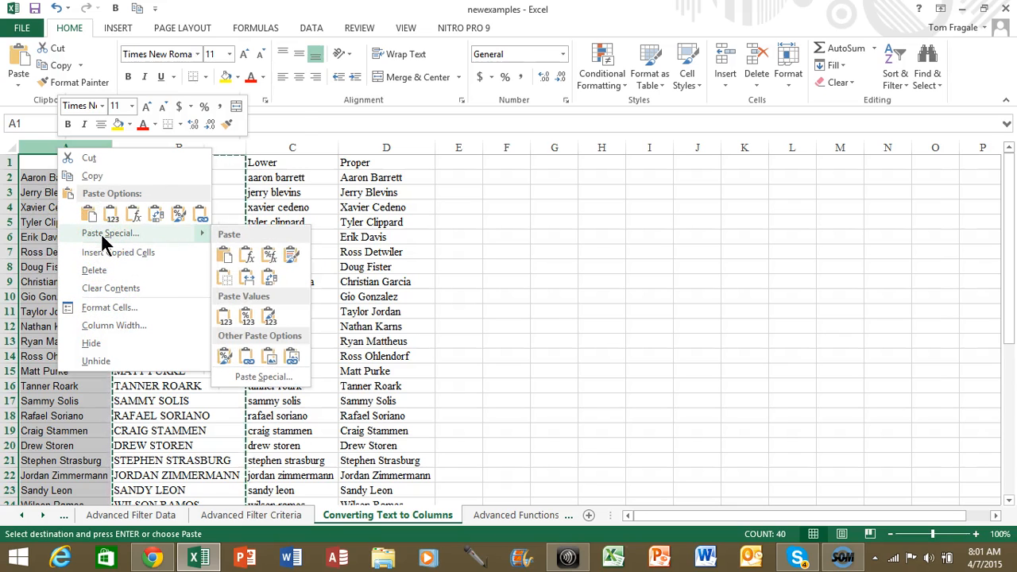
click(264, 376)
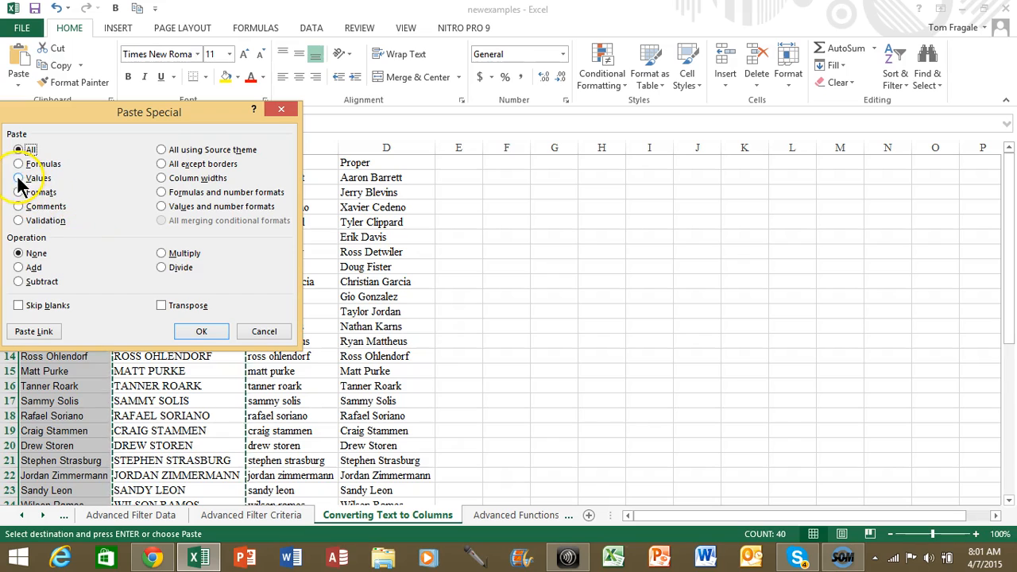
click(17, 177)
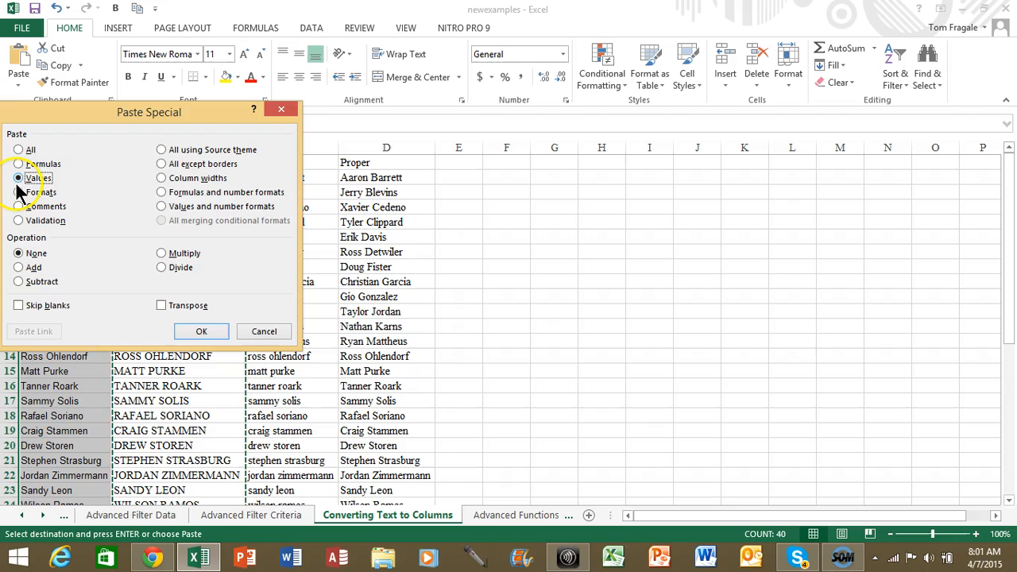
mouse_move(201, 331)
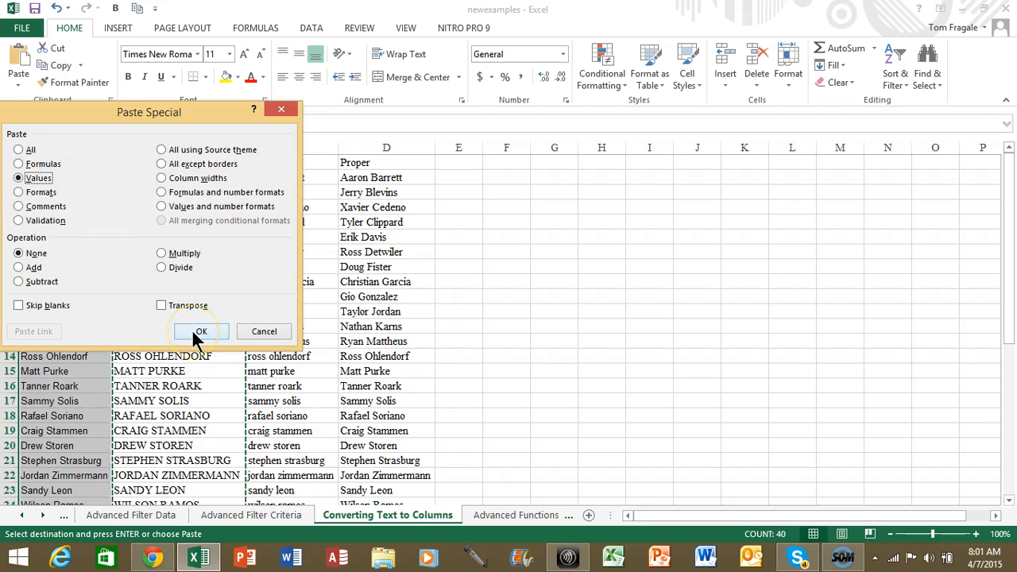
click(200, 331)
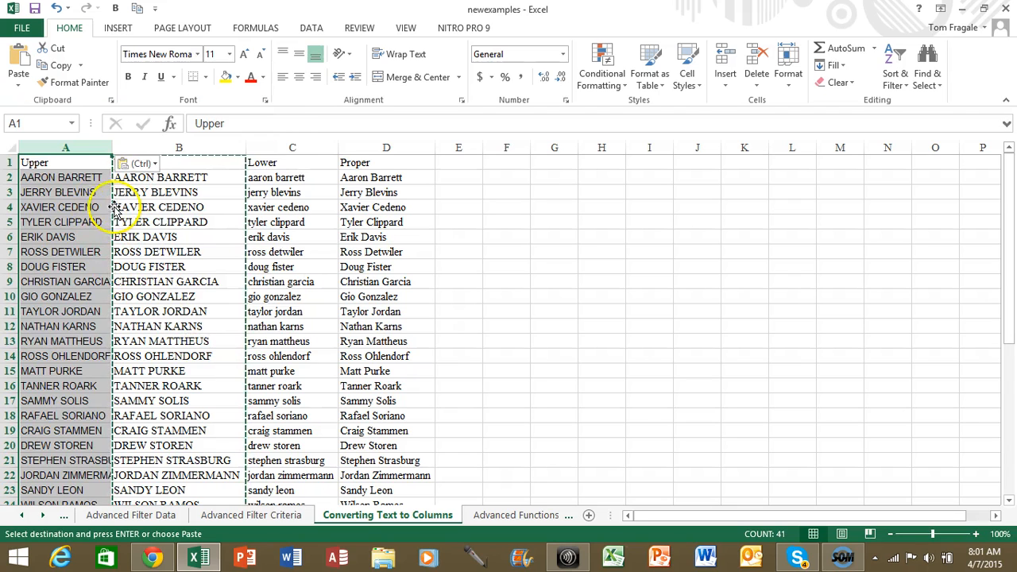
click(65, 177)
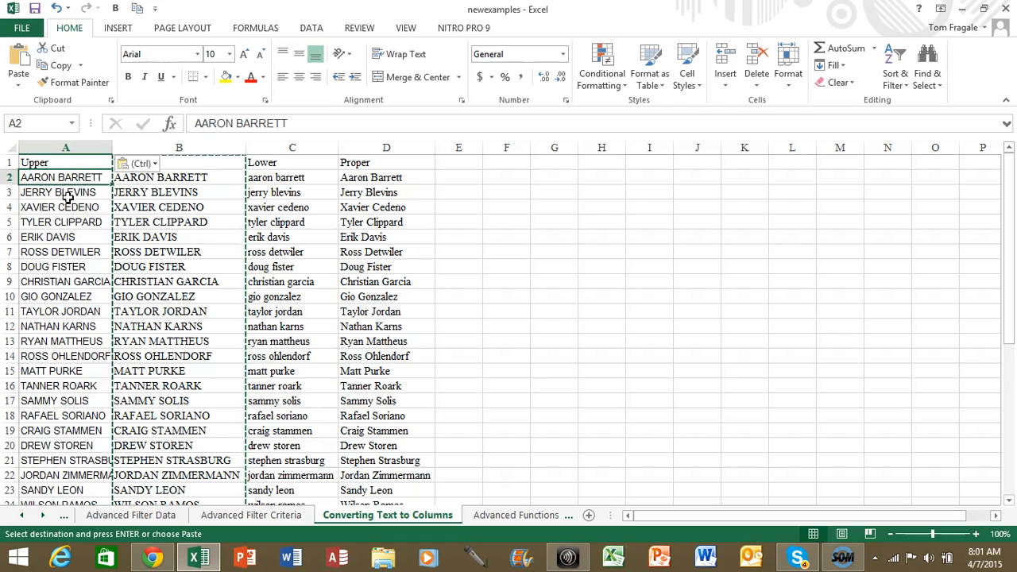
- Check the pasted names and call up the delete action for duplicate column B
click(61, 222)
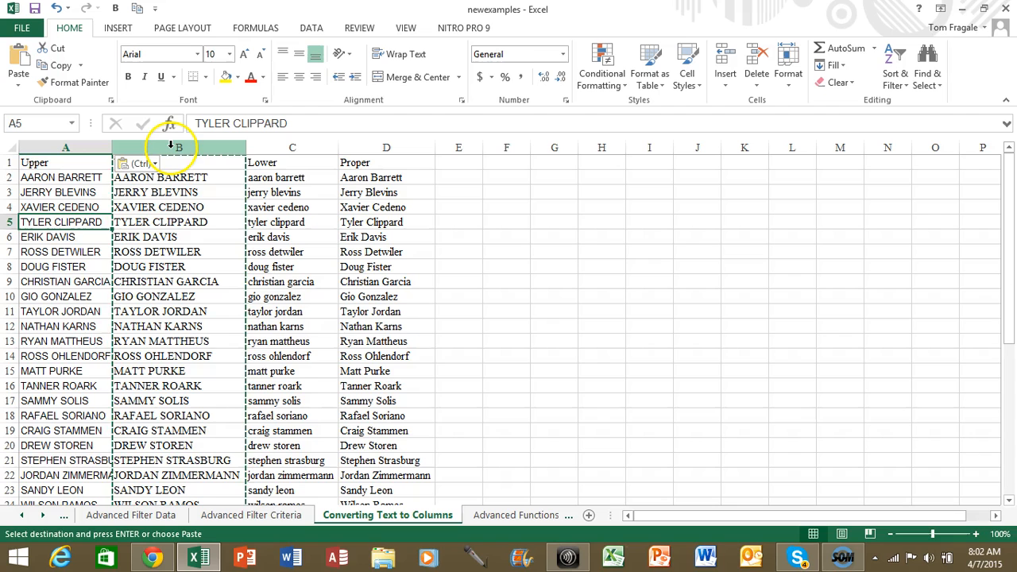
click(178, 147)
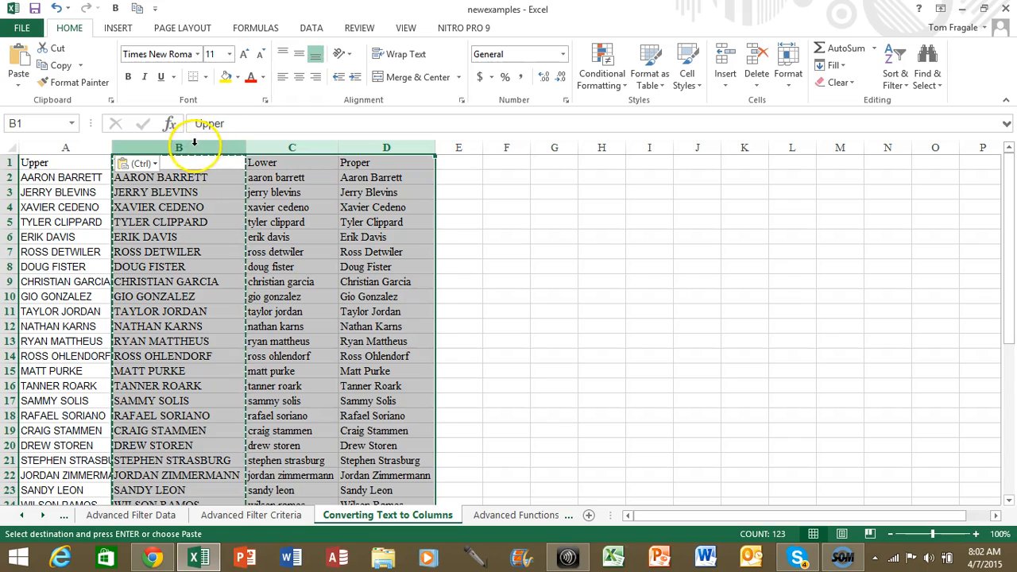
click(179, 207)
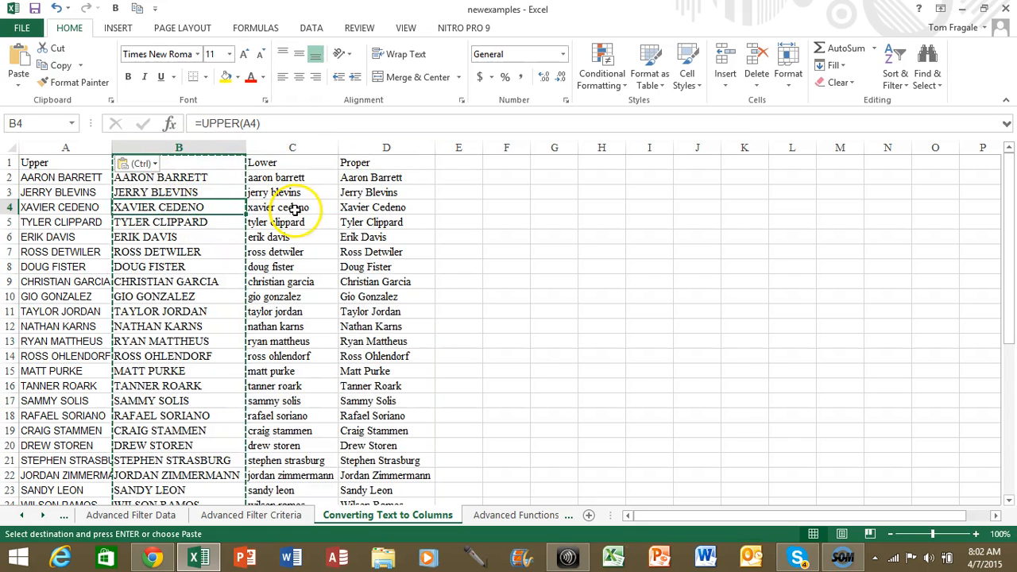
right_click(178, 147)
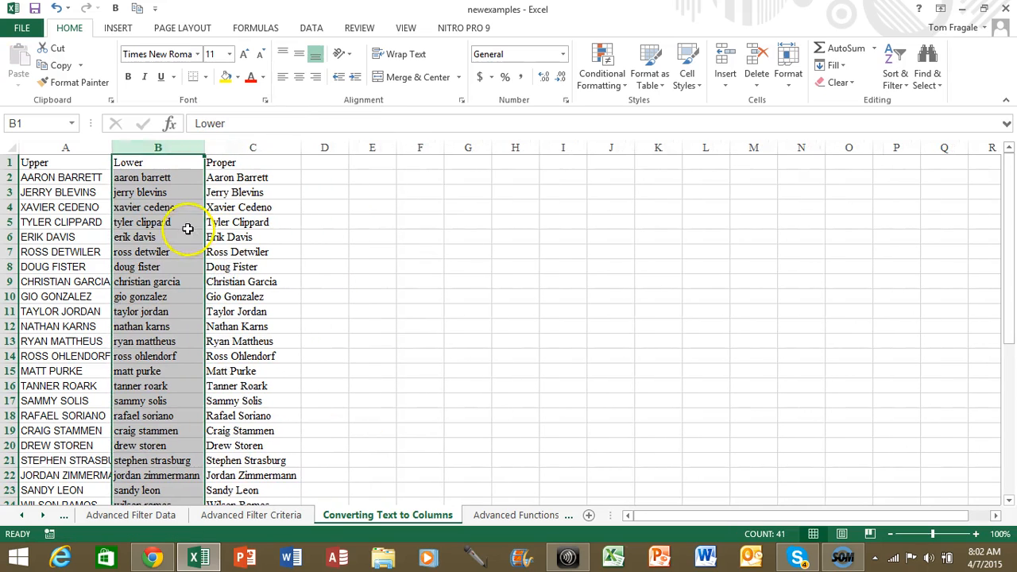
click(65, 192)
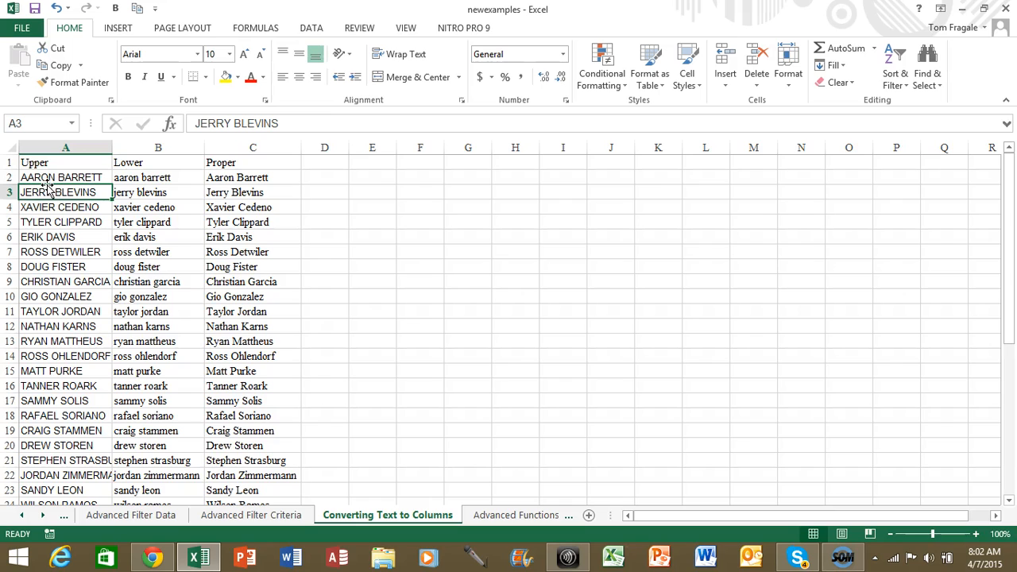
click(252, 192)
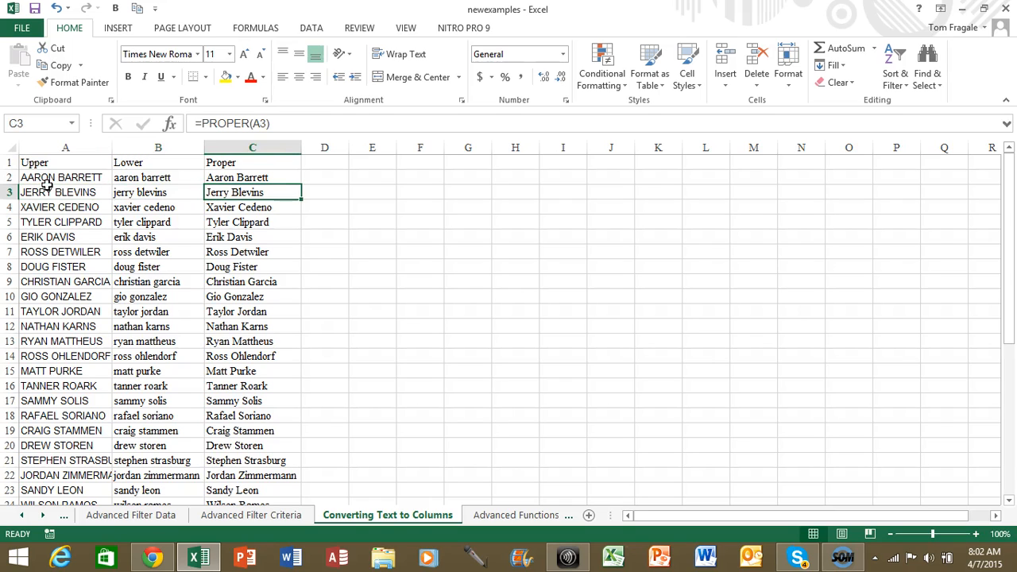
click(65, 192)
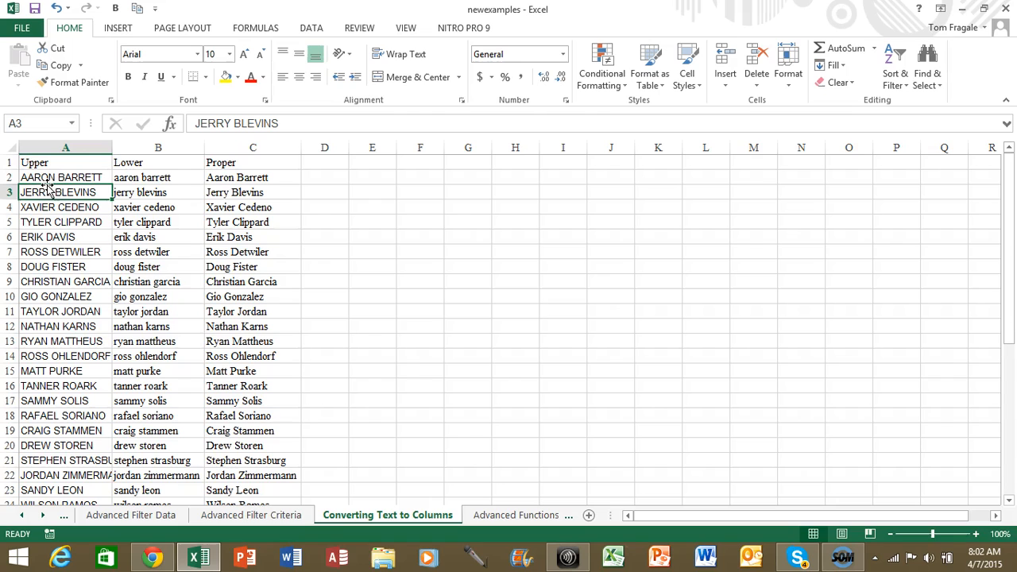
mouse_move(467, 146)
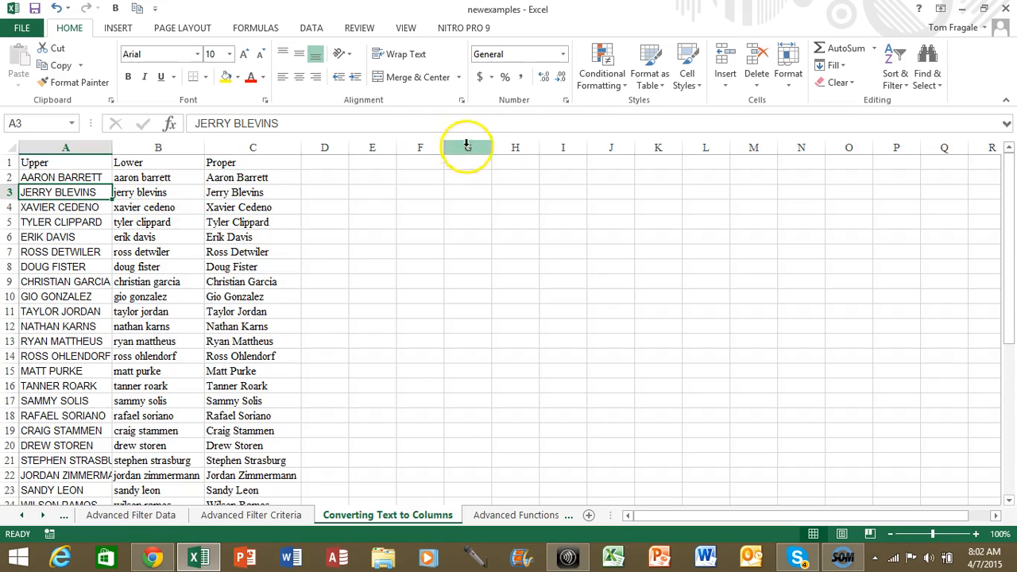
mouse_move(163, 414)
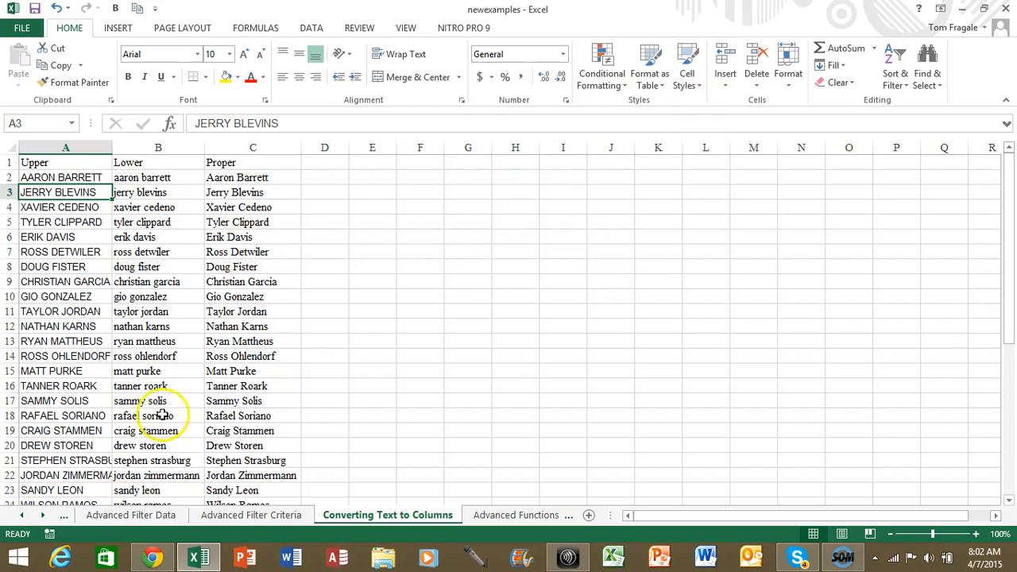